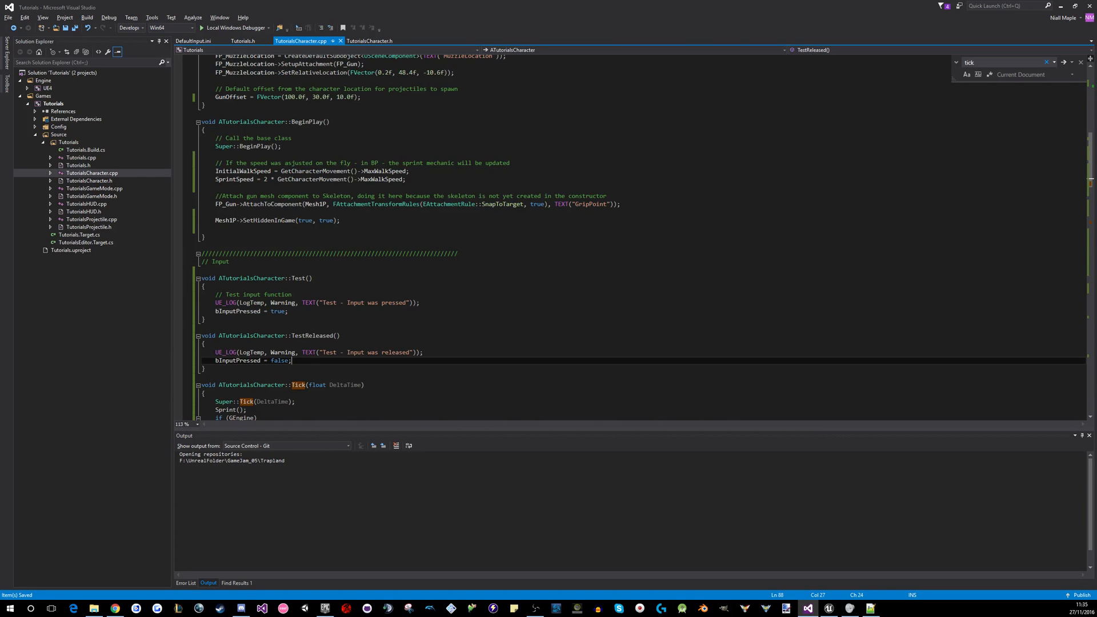
Scroll TutorialsCharacter.cpp down to SetupPlayerInputComponent's action bindings
scroll("down", 3)
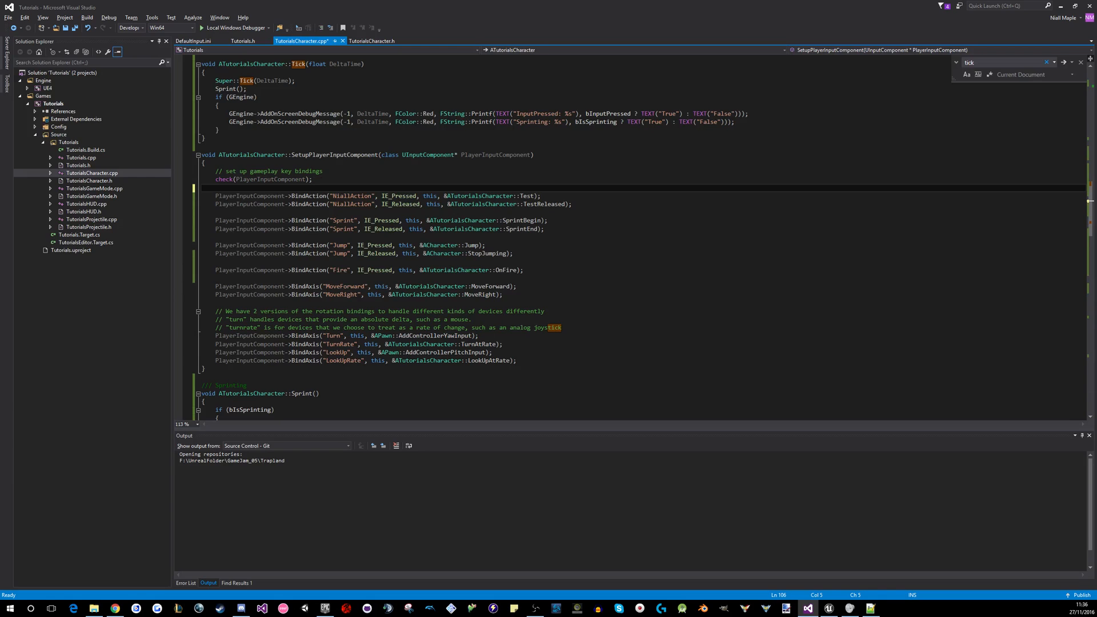
mouse_move(353, 203)
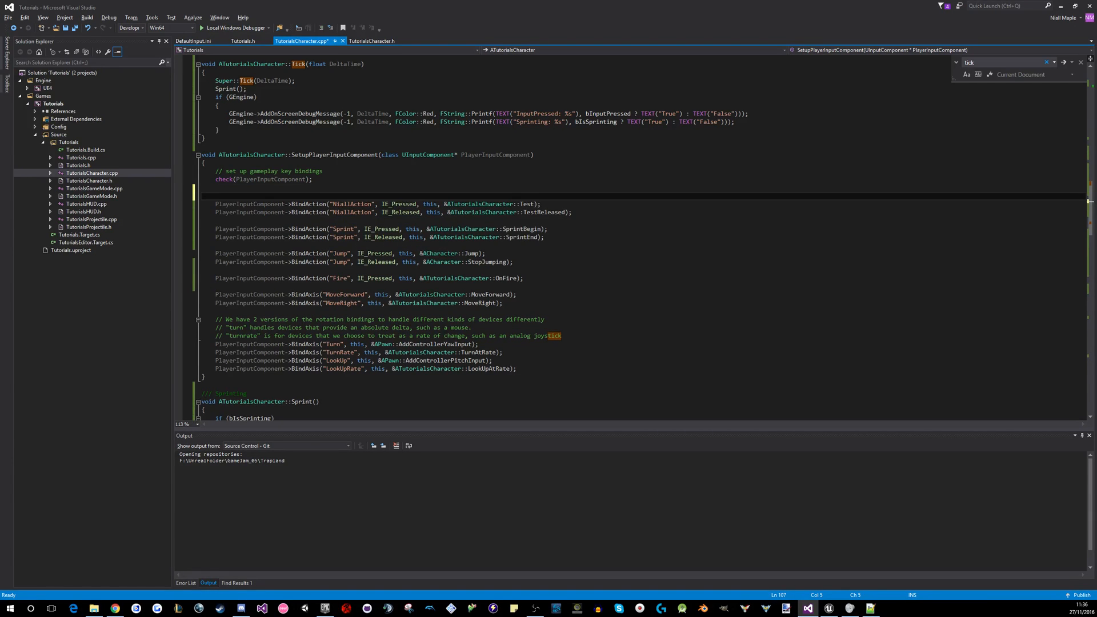
Declare FInputActionBinding Action with a comment describing the action binding declaration
type("FInputActionBinding")
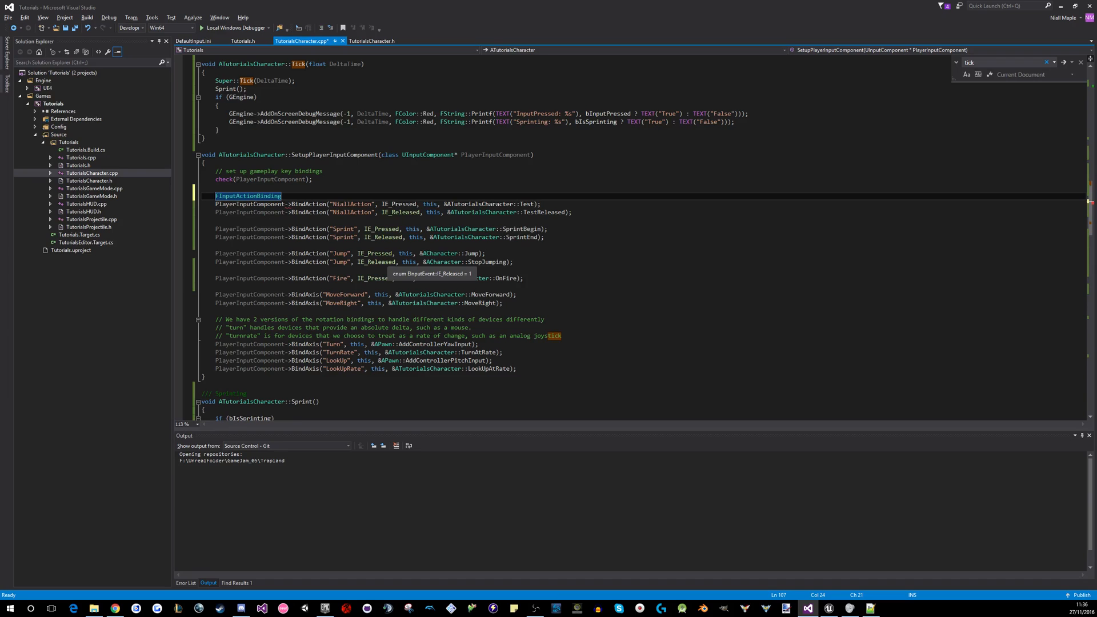
type("A")
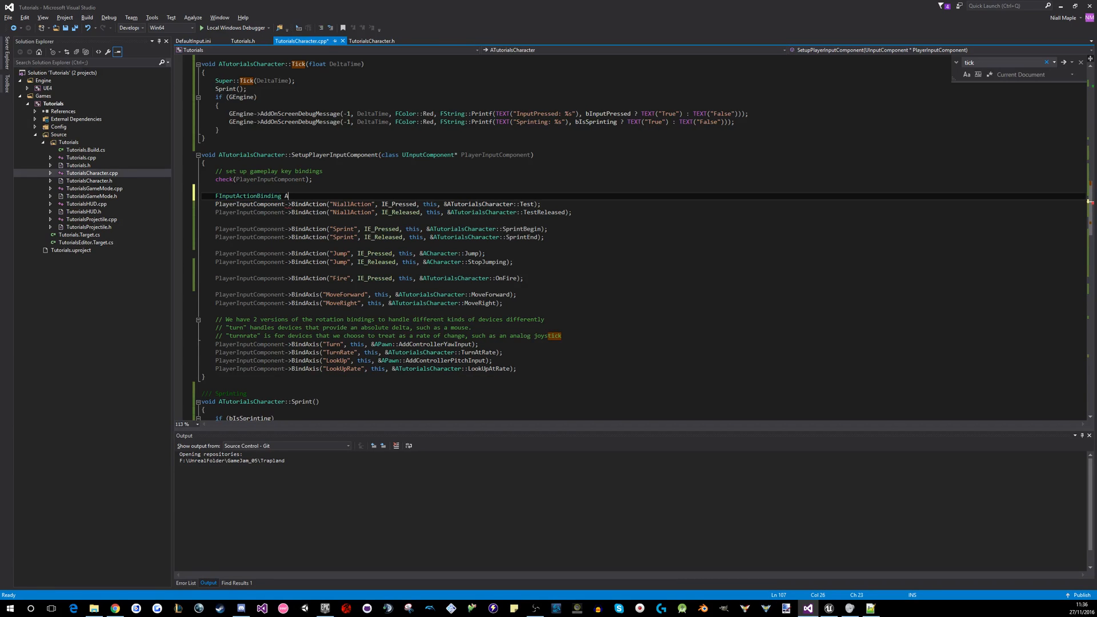
type("ction;")
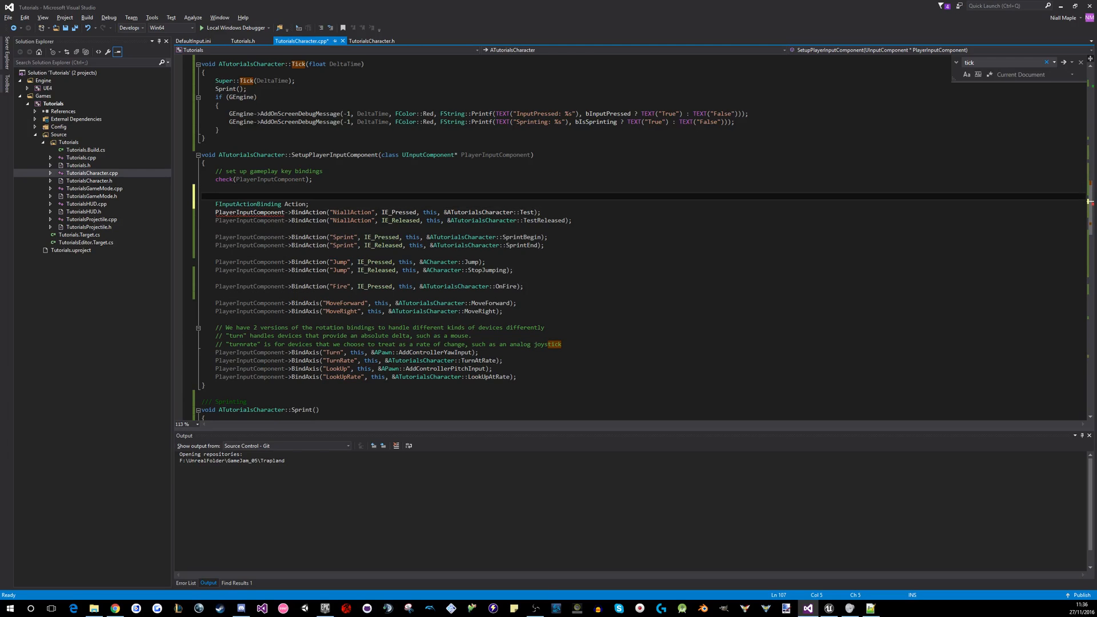
type("// Declare your act")
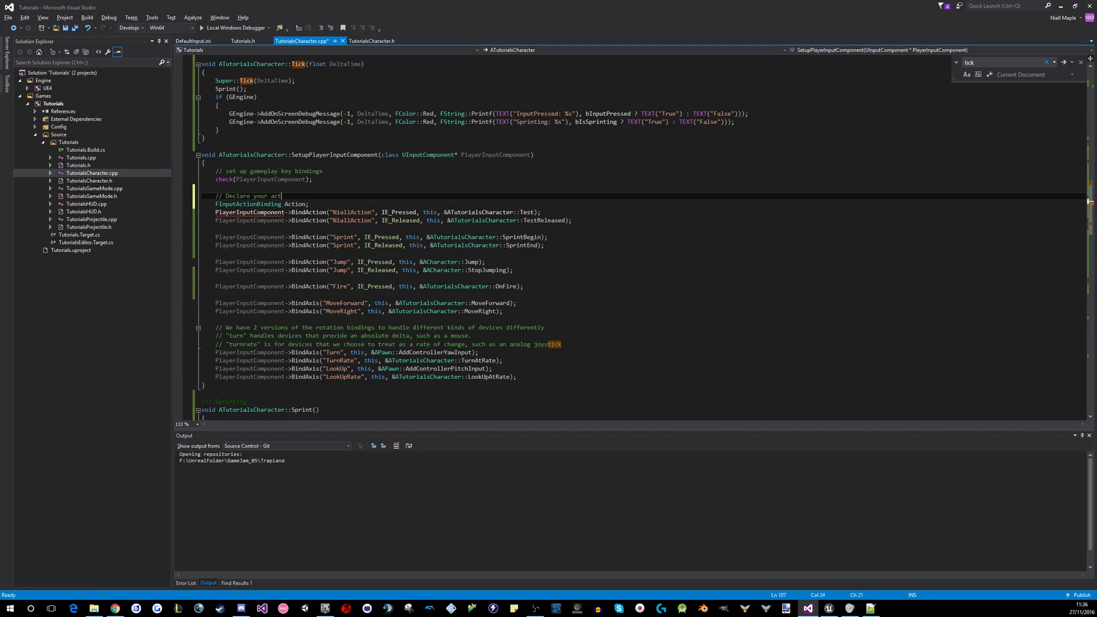
type("ion binding")
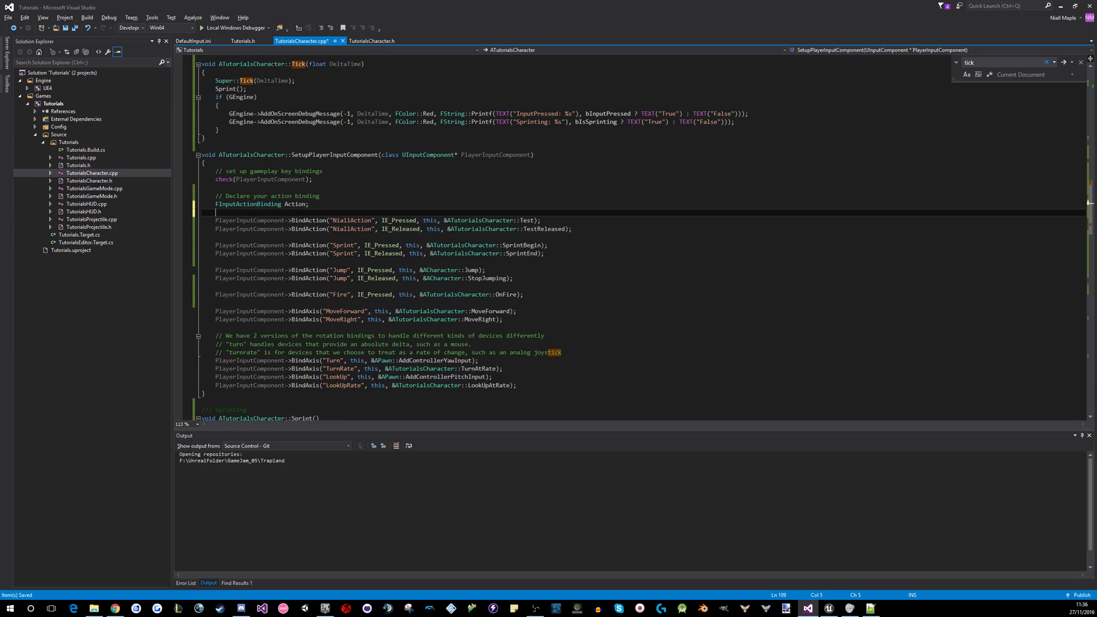
left_click_drag(332, 220, 419, 220)
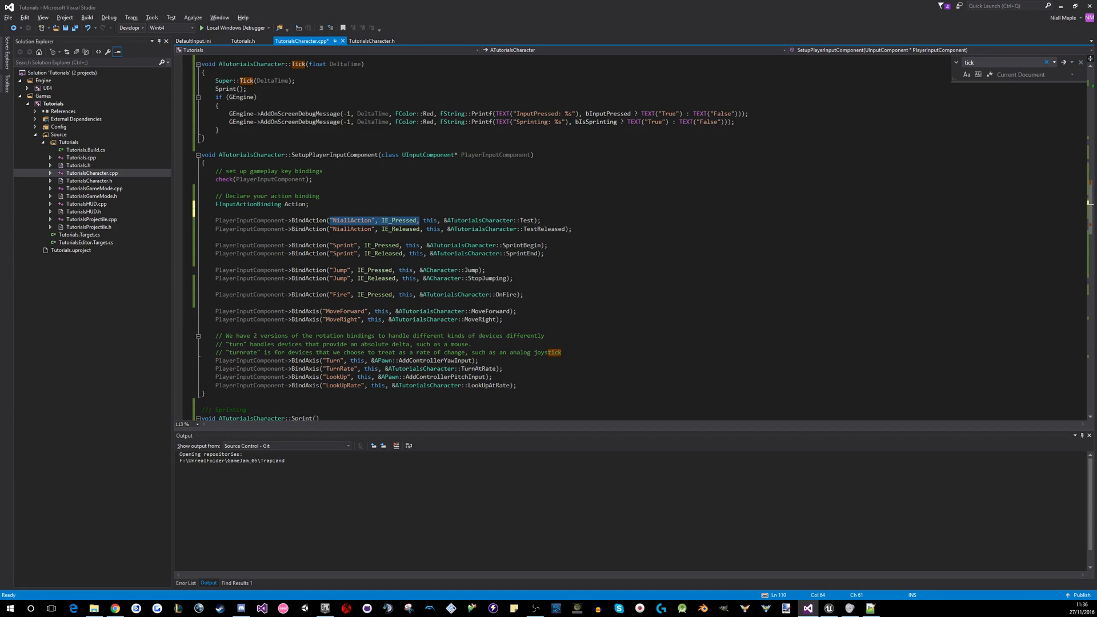
left_click(263, 204)
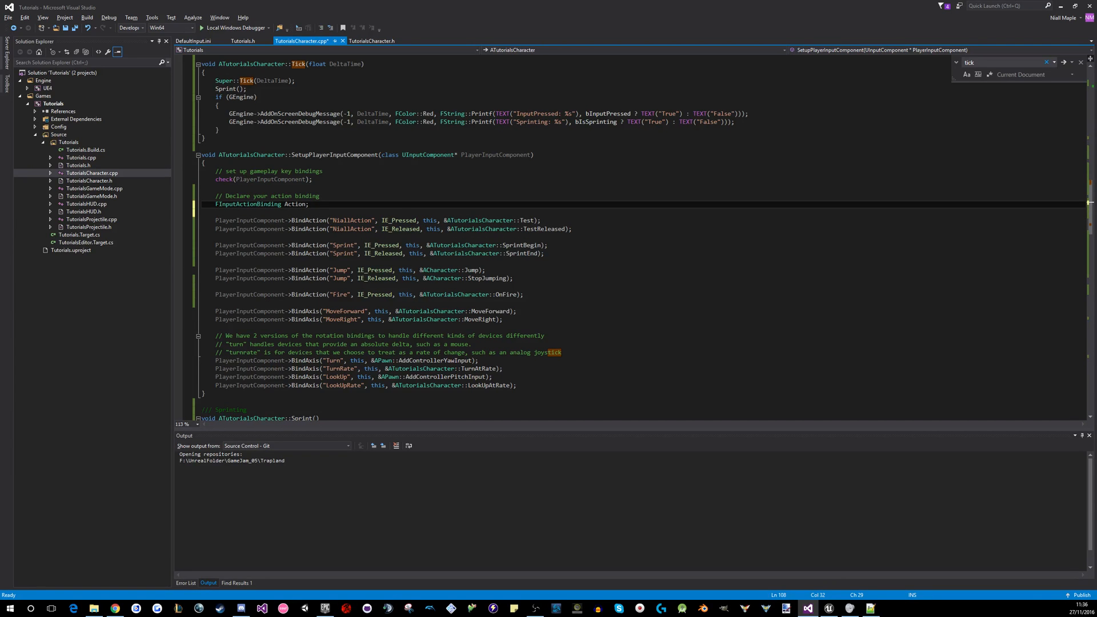
Begin assigning Action.ActionName = FName("ParamActi…") for the new binding
type("Action")
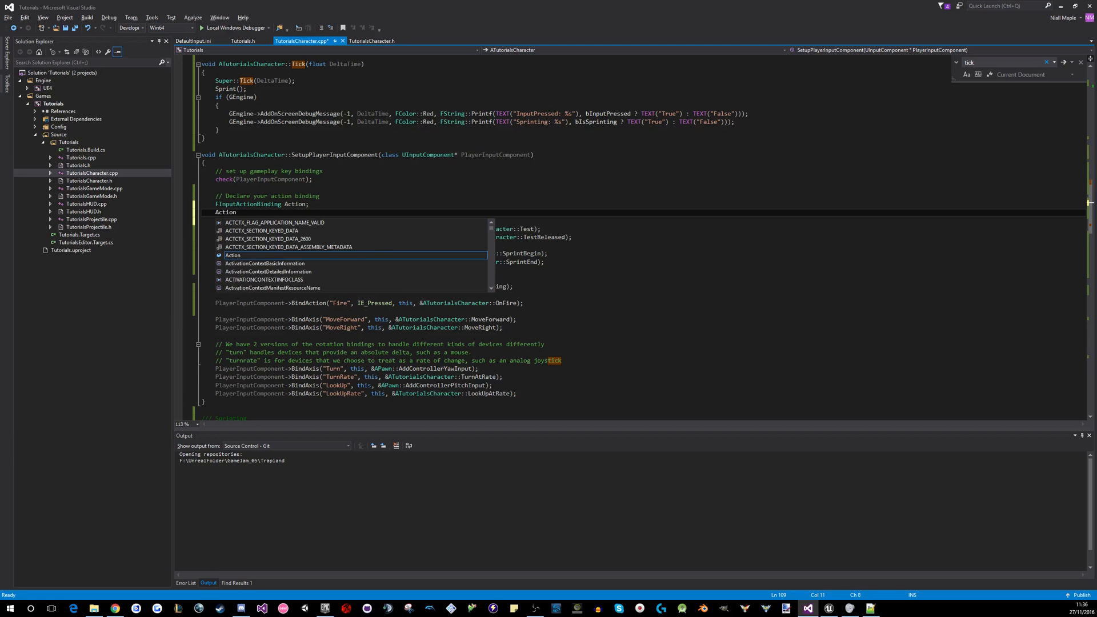
type(".")
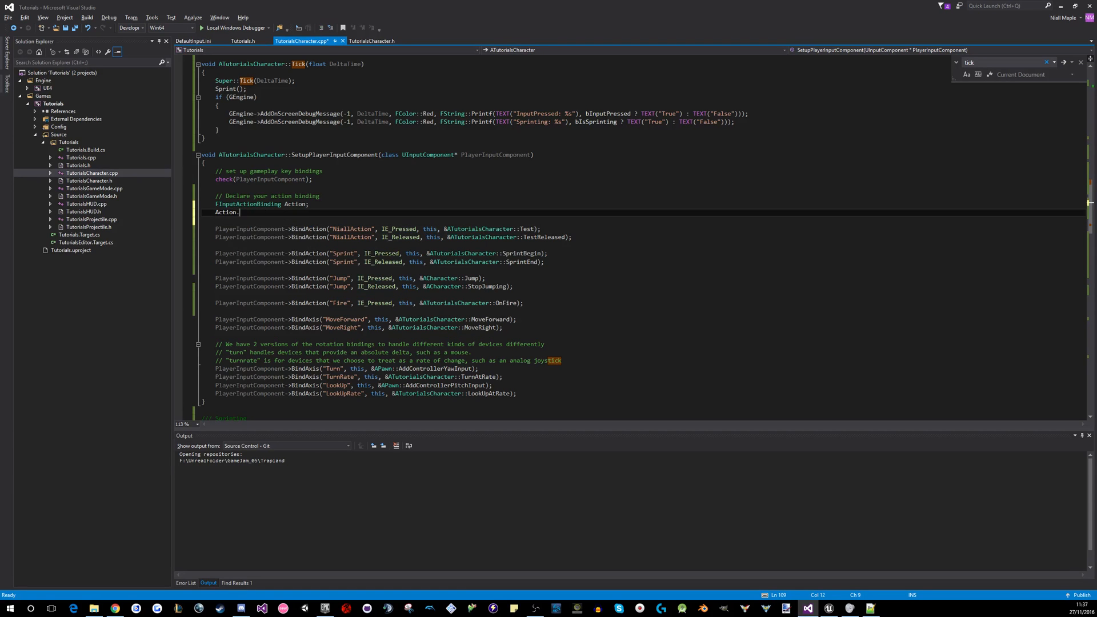
type(".")
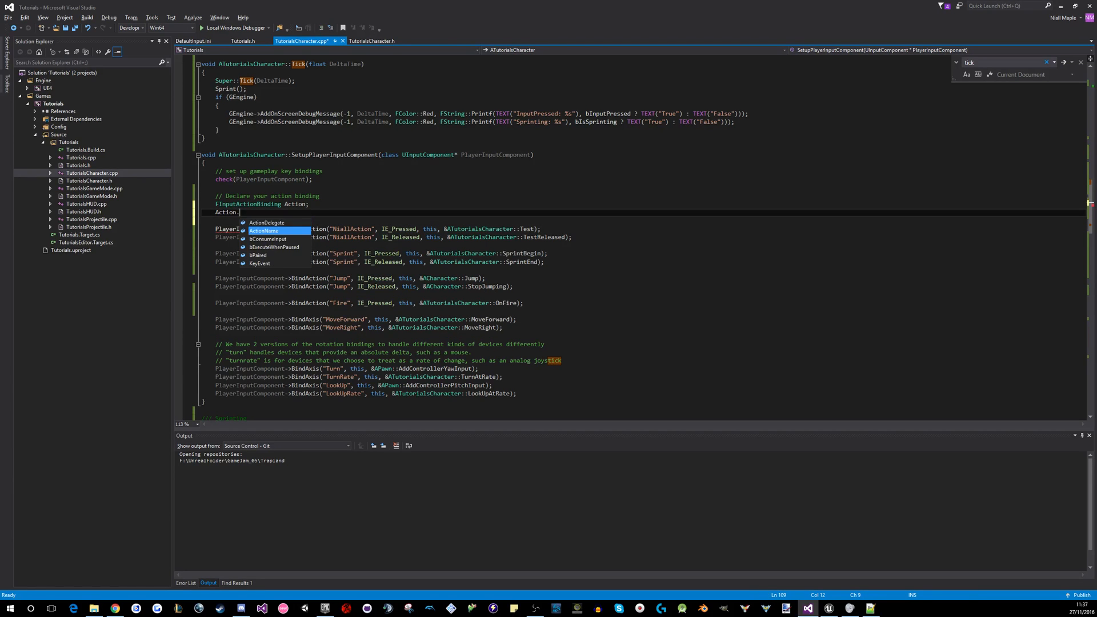
type("ActionName =")
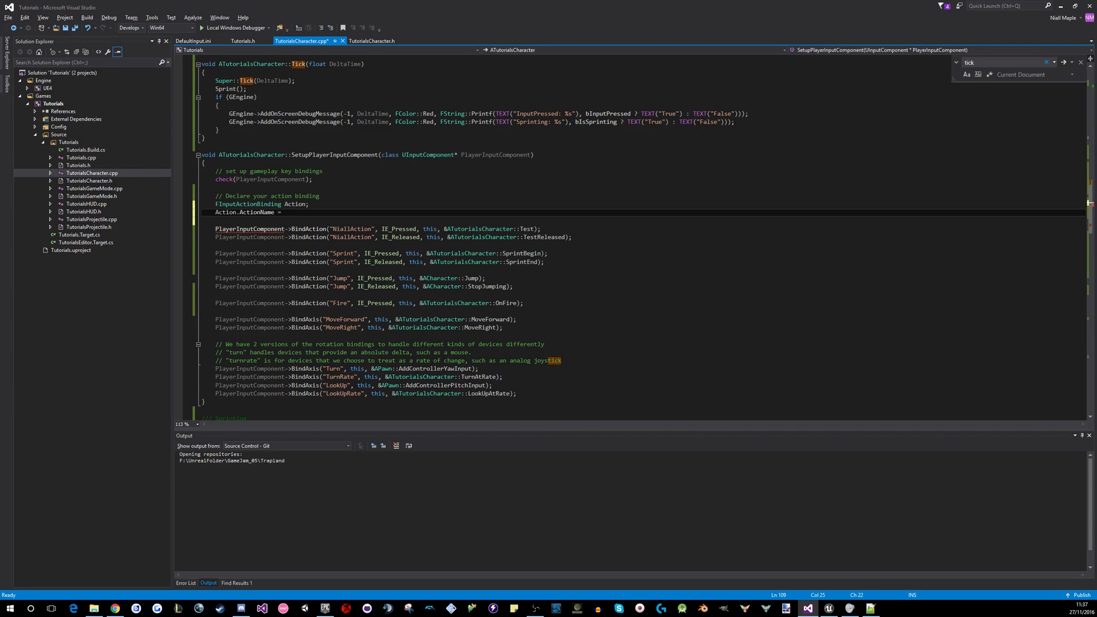
type("FName(\"\")")
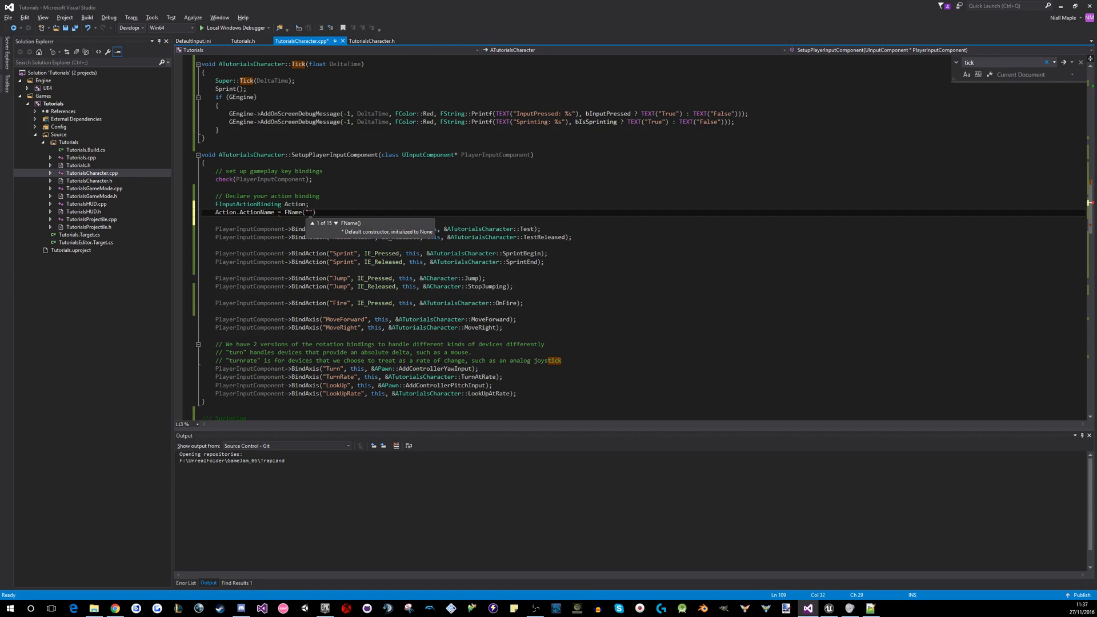
type("B")
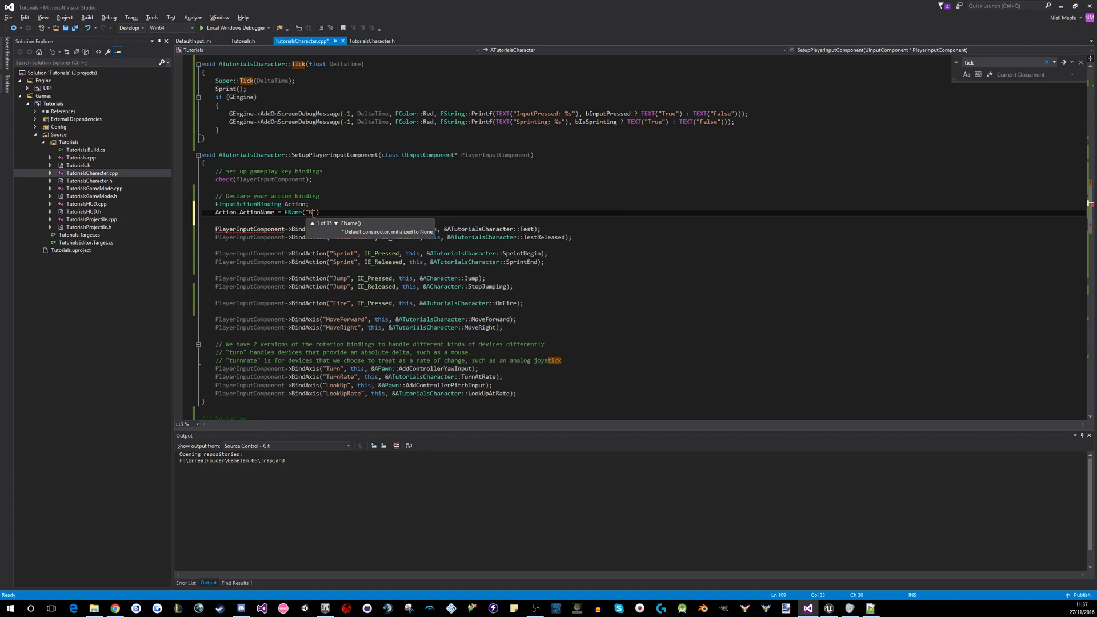
type("ParamActi")
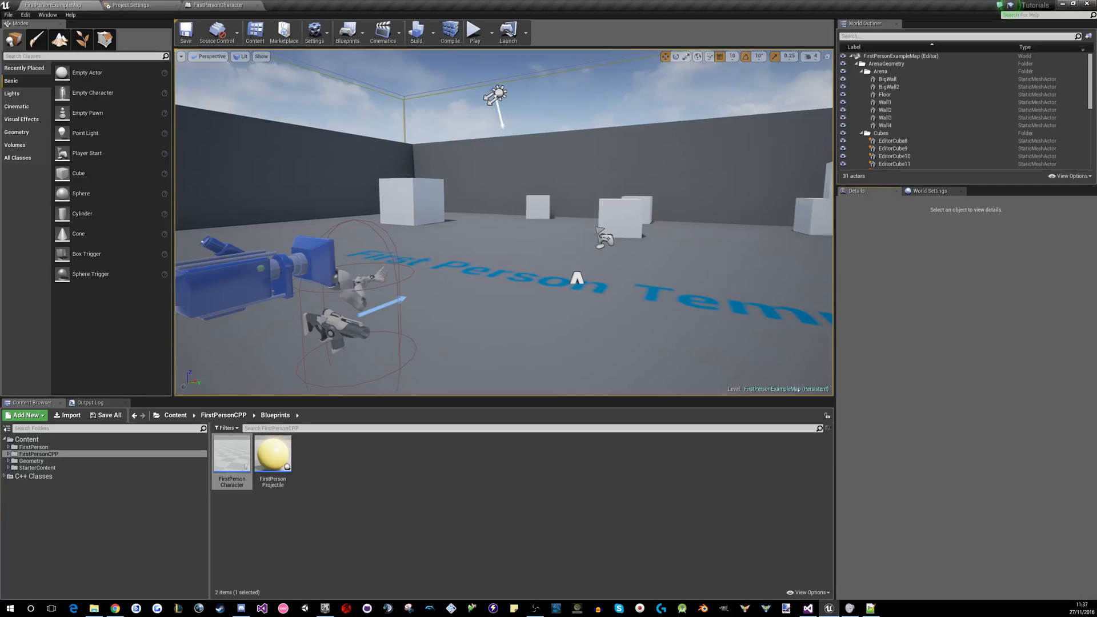
Name the empty action mapping ParamAction in the project's Input settings
left_click(128, 5)
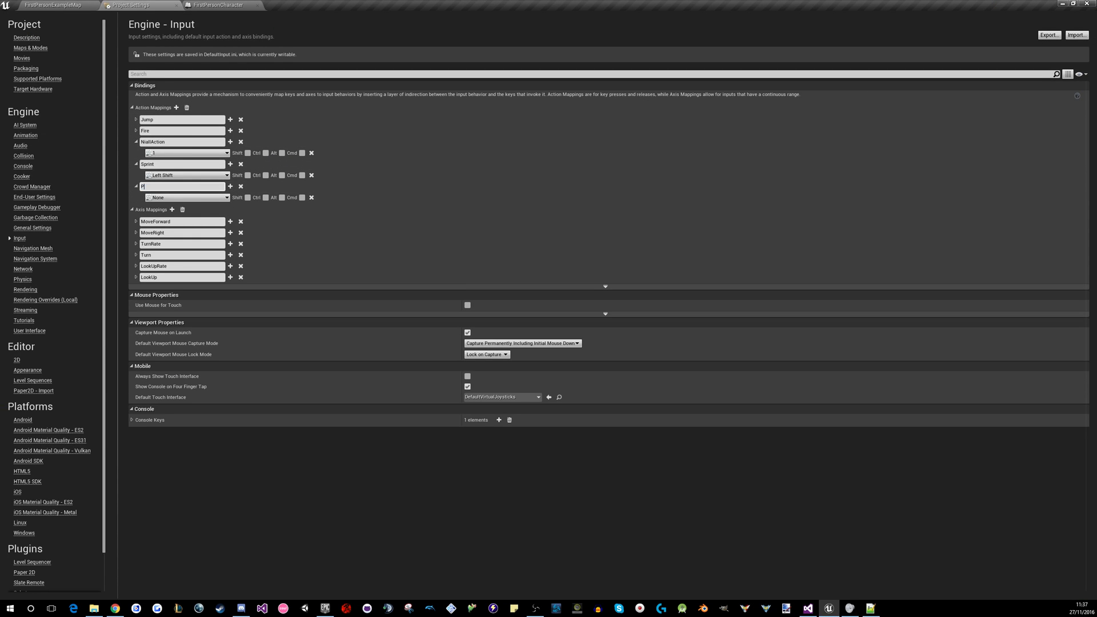
type("ParamAction")
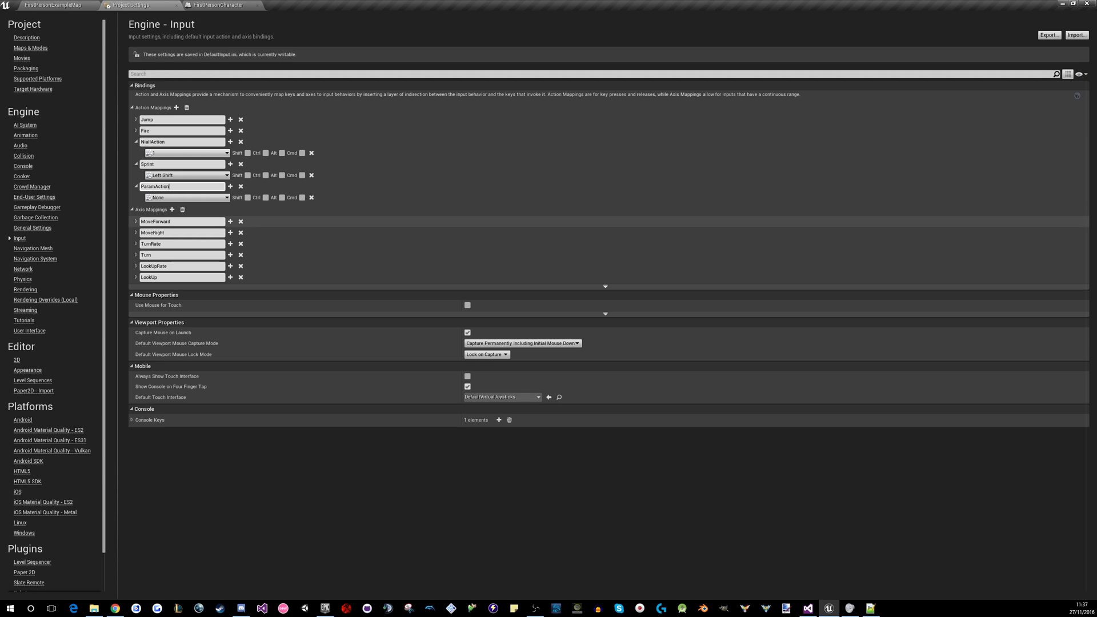
left_click(185, 197)
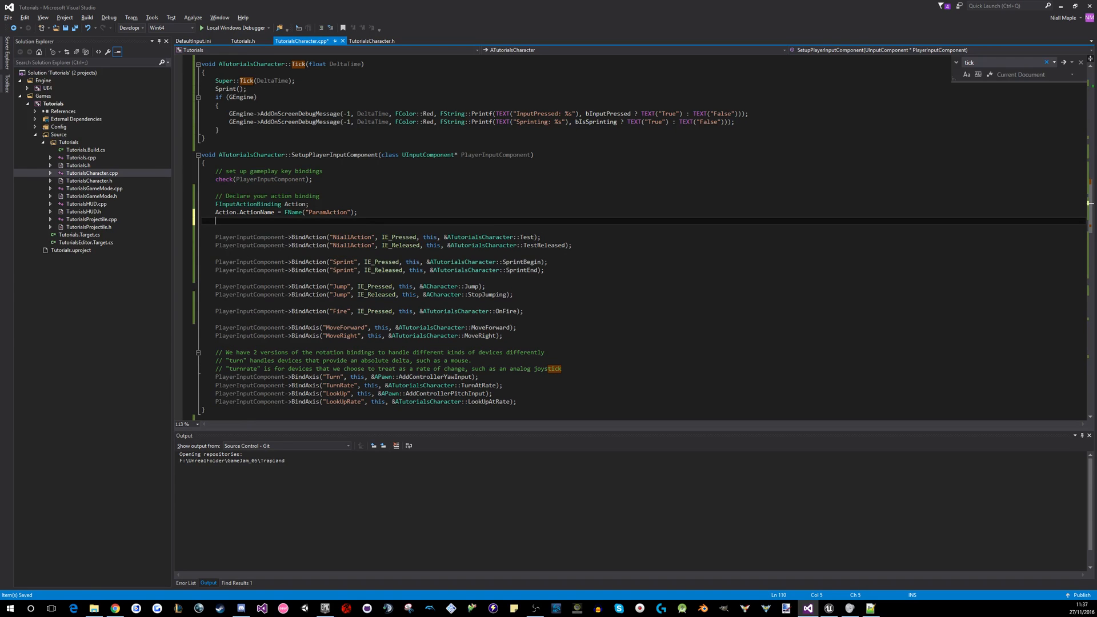
Add Action.KeyEvent = IE_Pressed; below the ParamAction name assignment
type("Action.ac")
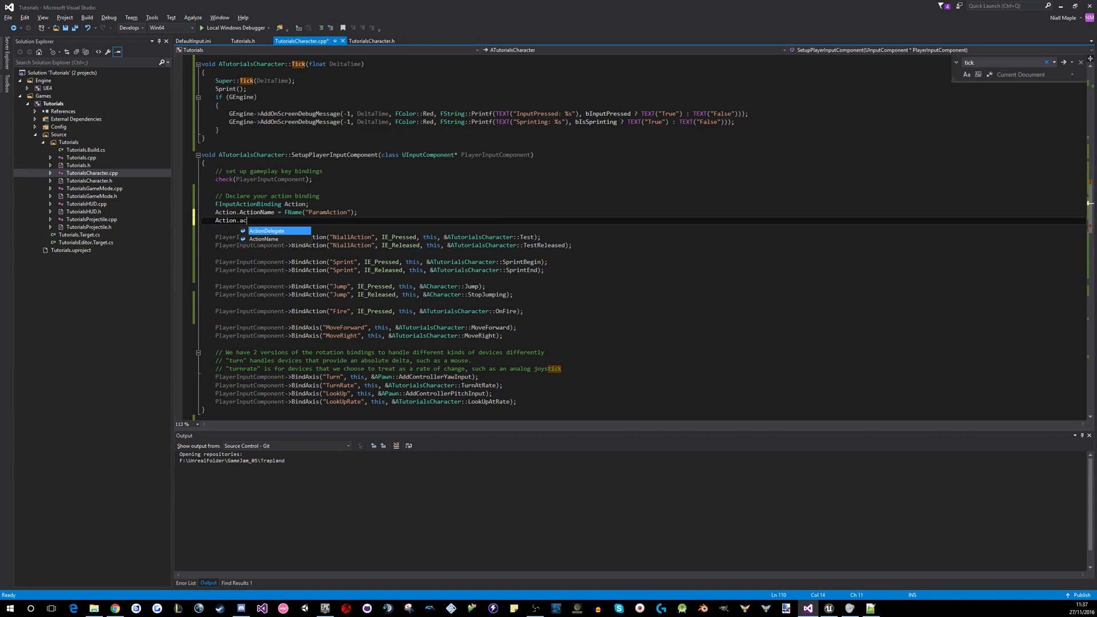
type("t")
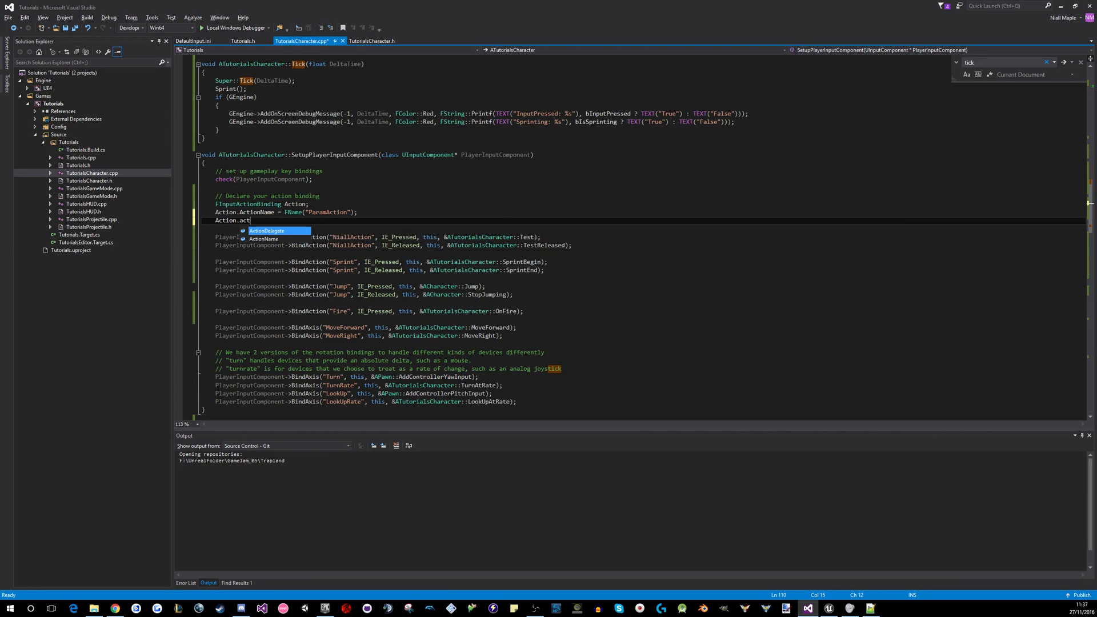
key("Backspace")
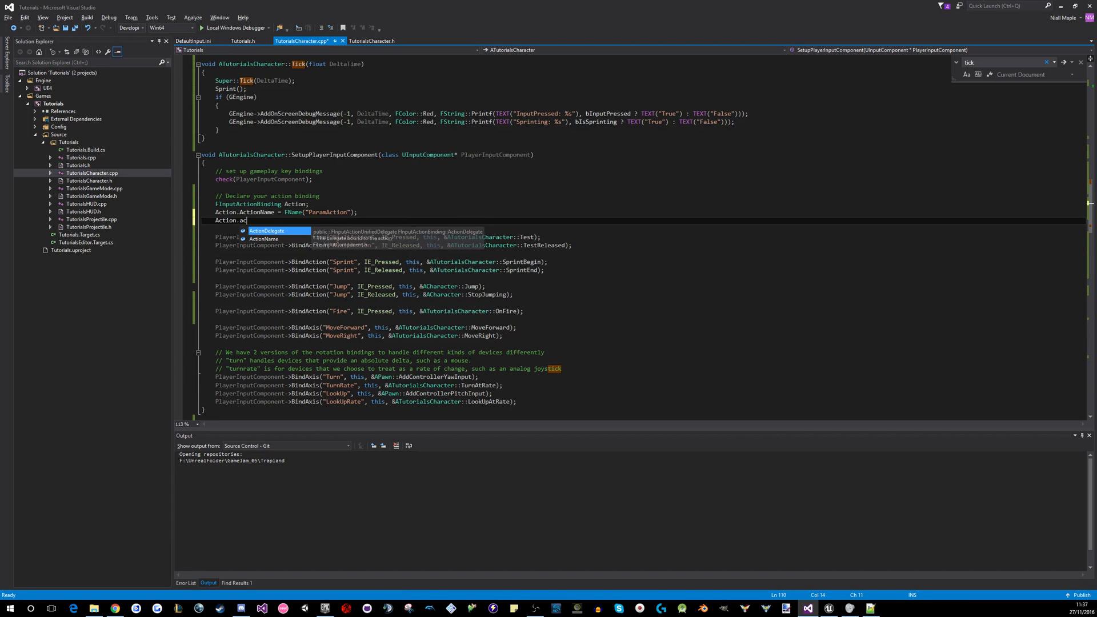
type("KeyEvent = IE_Pressed")
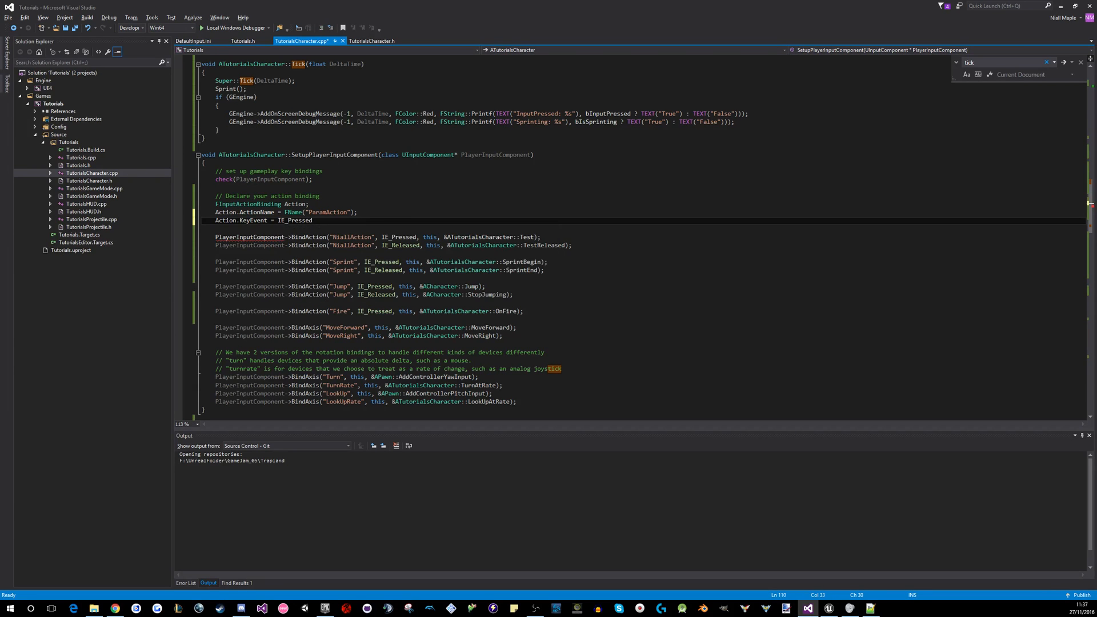
type(";")
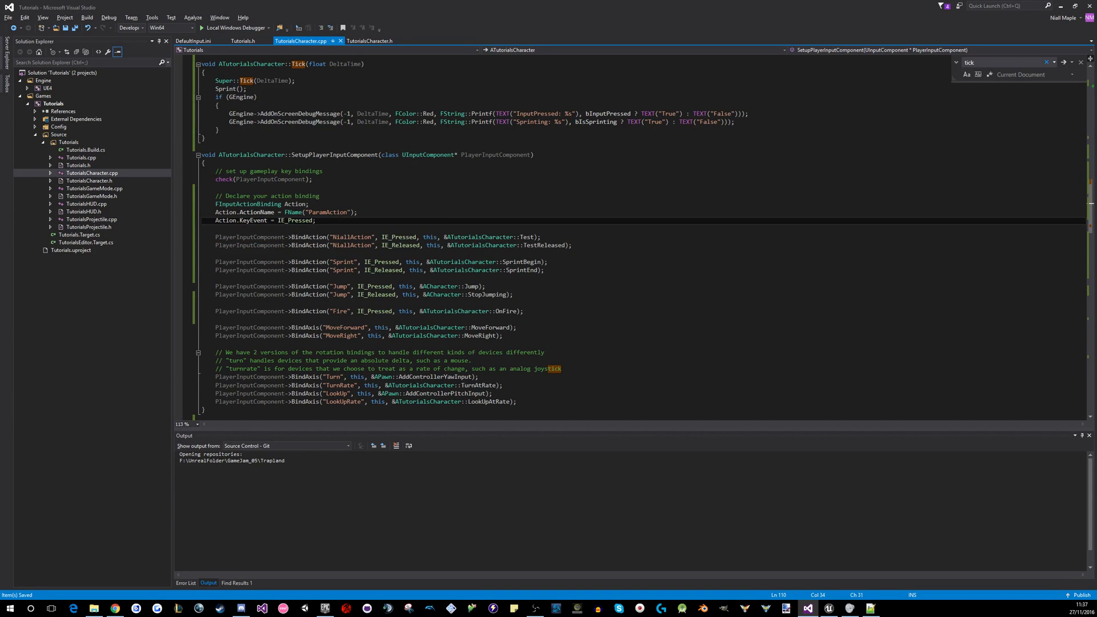
double_click(327, 213)
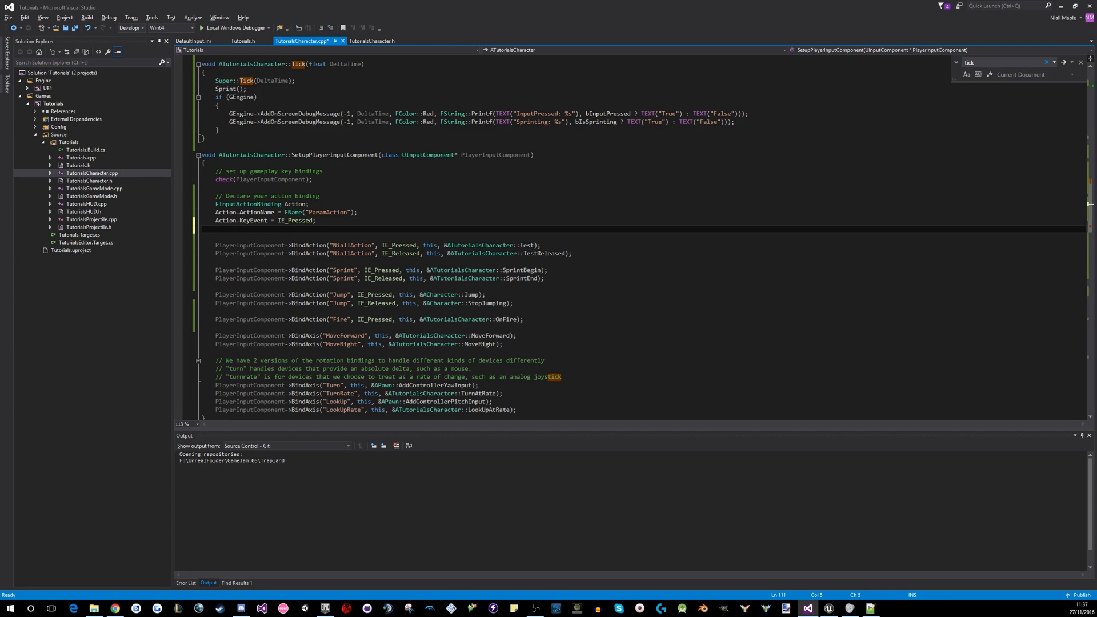
Declare a commented FInputActionHandlerSignature named ActionHandler
type("// Declare your action handl")
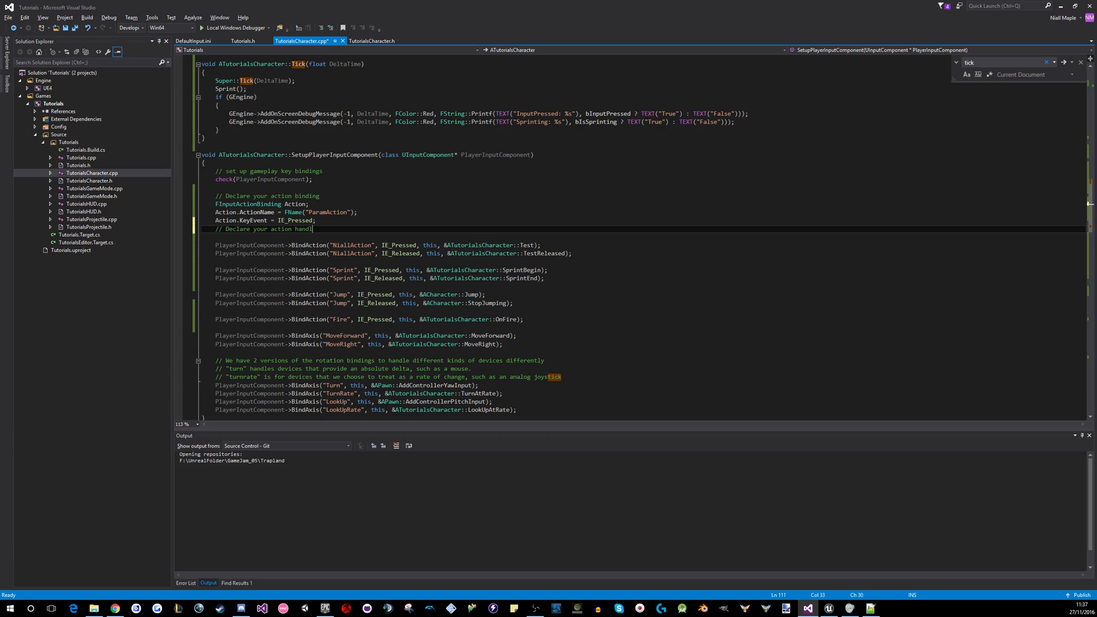
key("Enter")
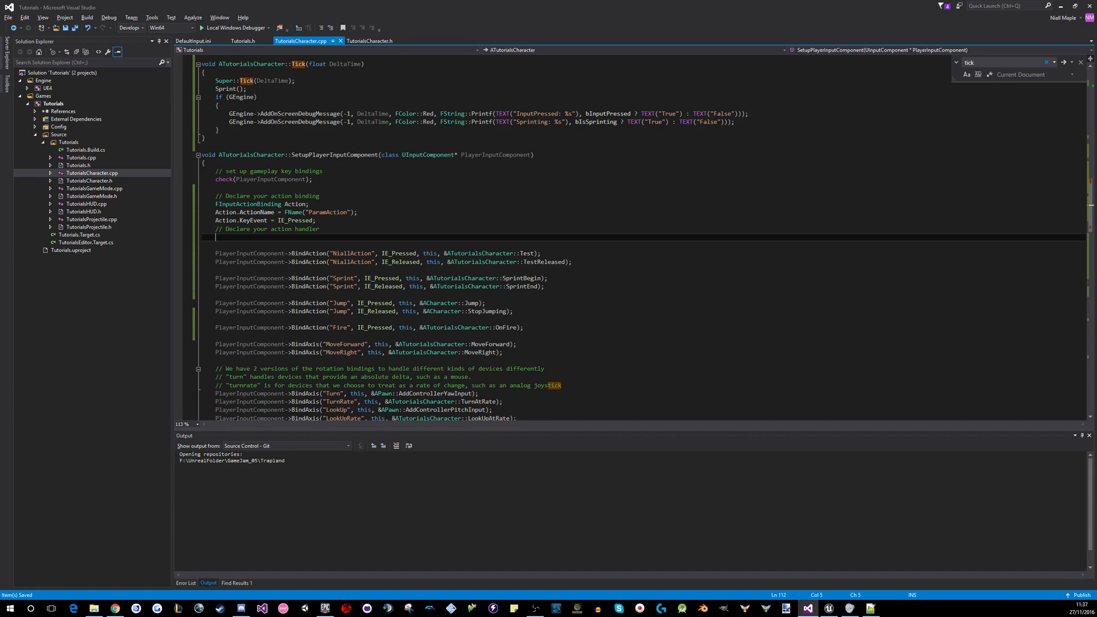
type("FInputa")
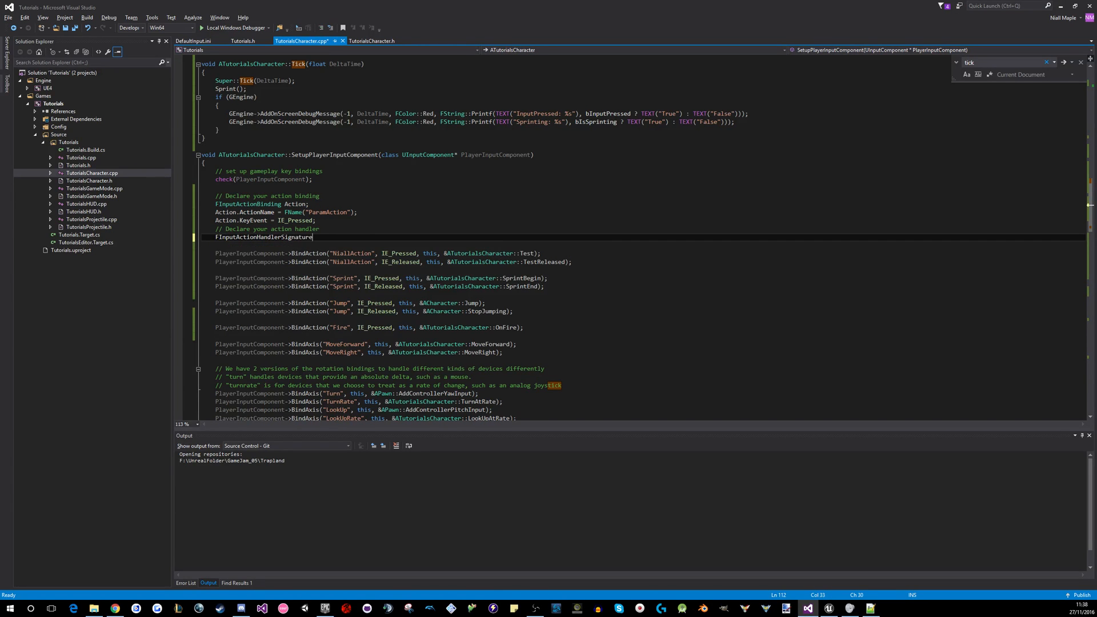
double_click(264, 238)
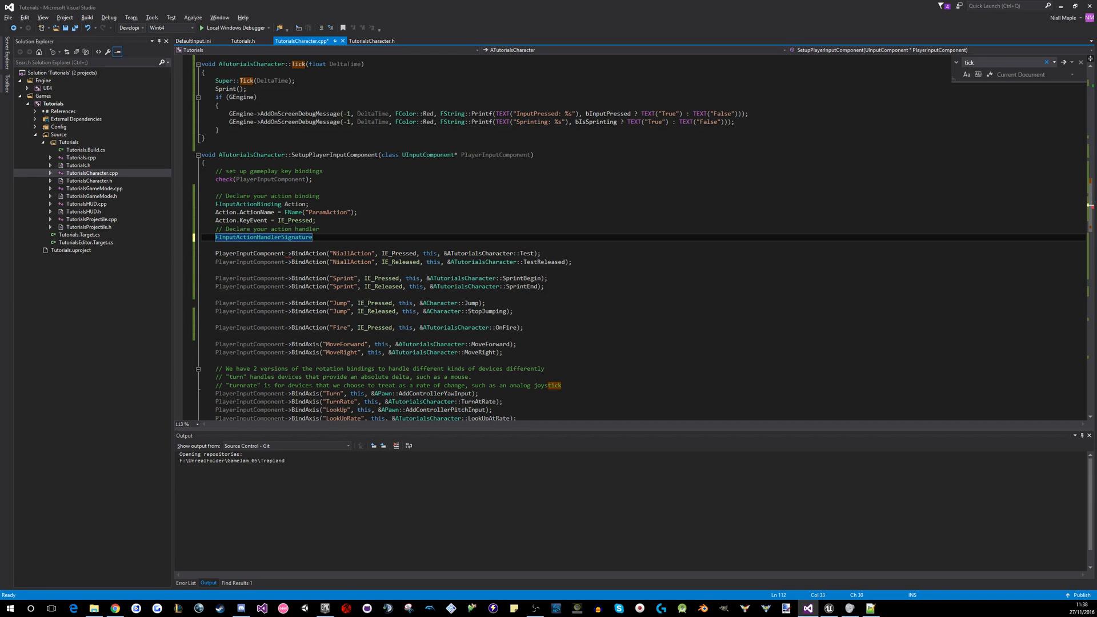
type("ActionHandler;")
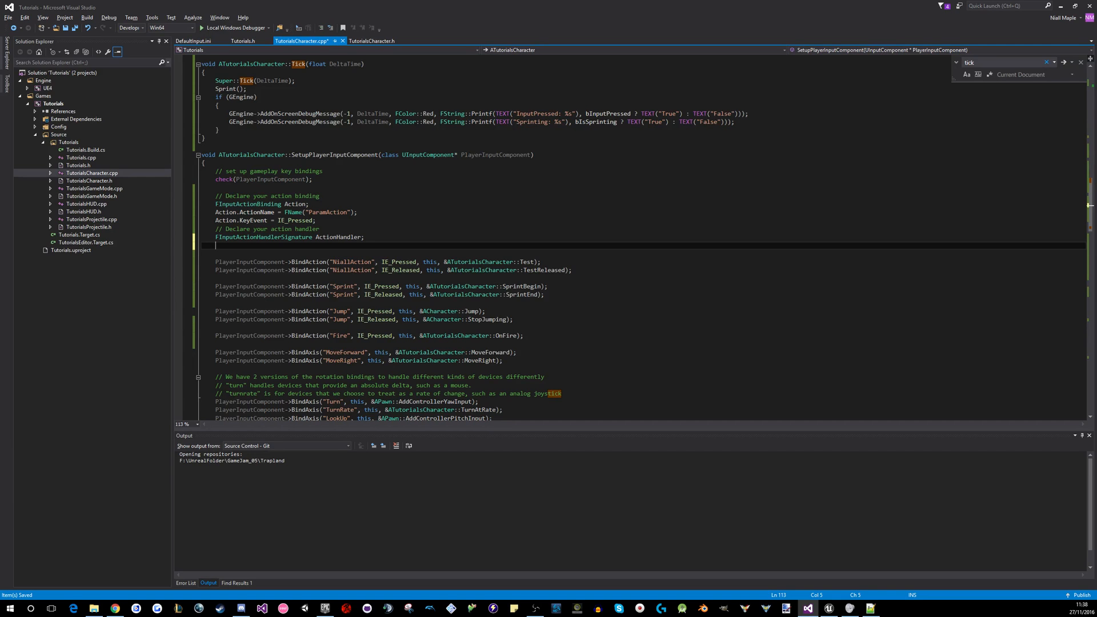
Add ActionHandler.BindUFunction(this, FName("Test")) to bind the handler to Test
type("Actio")
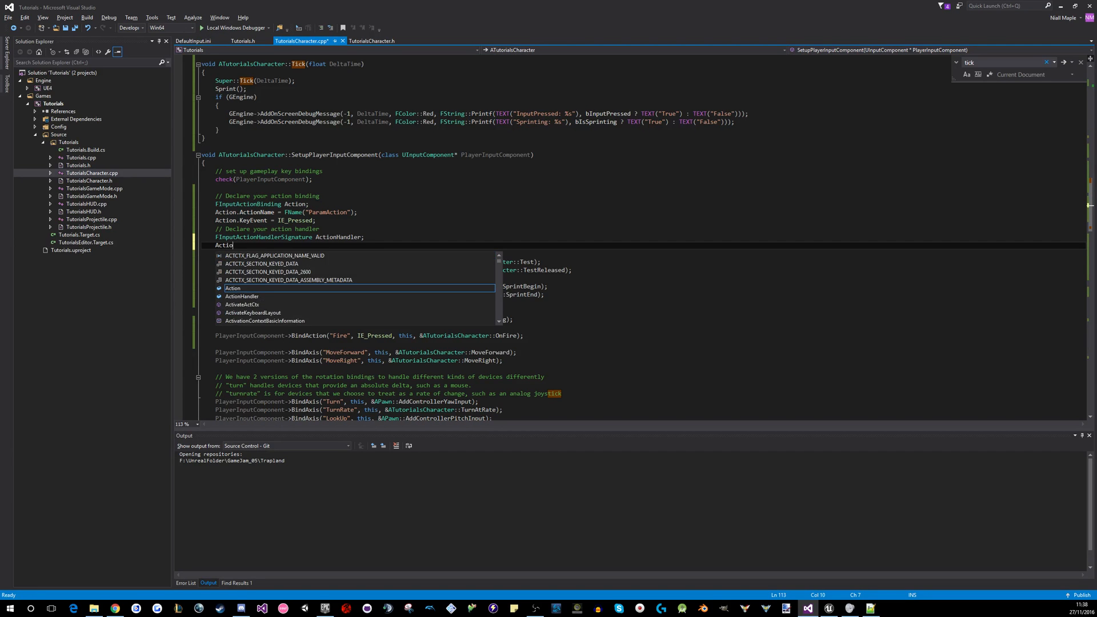
type("Handler.BindUFunction")
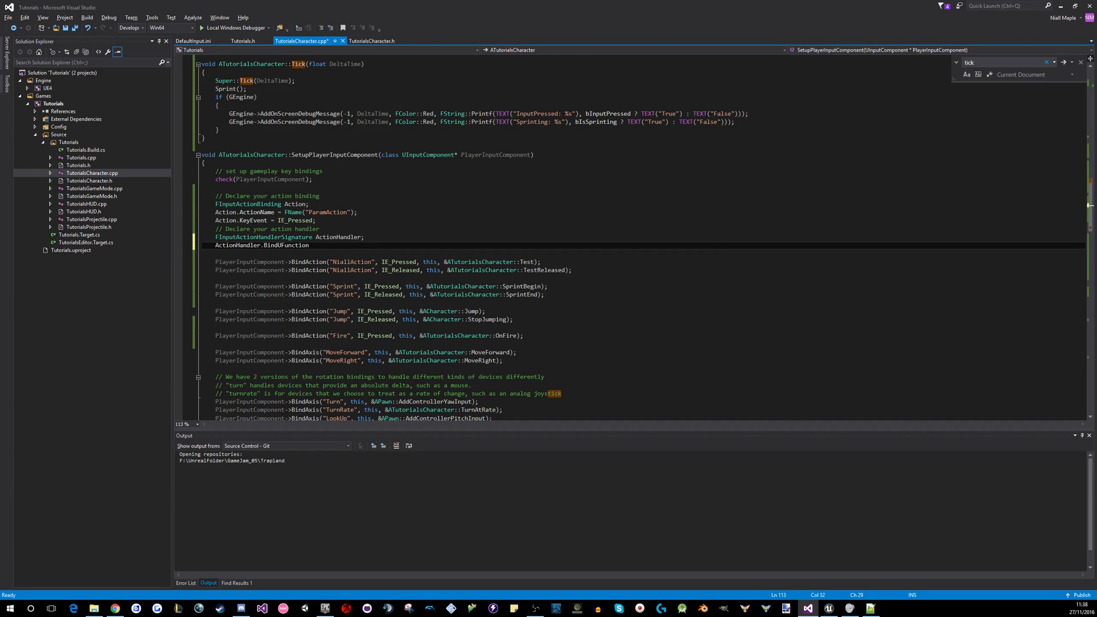
type("(")
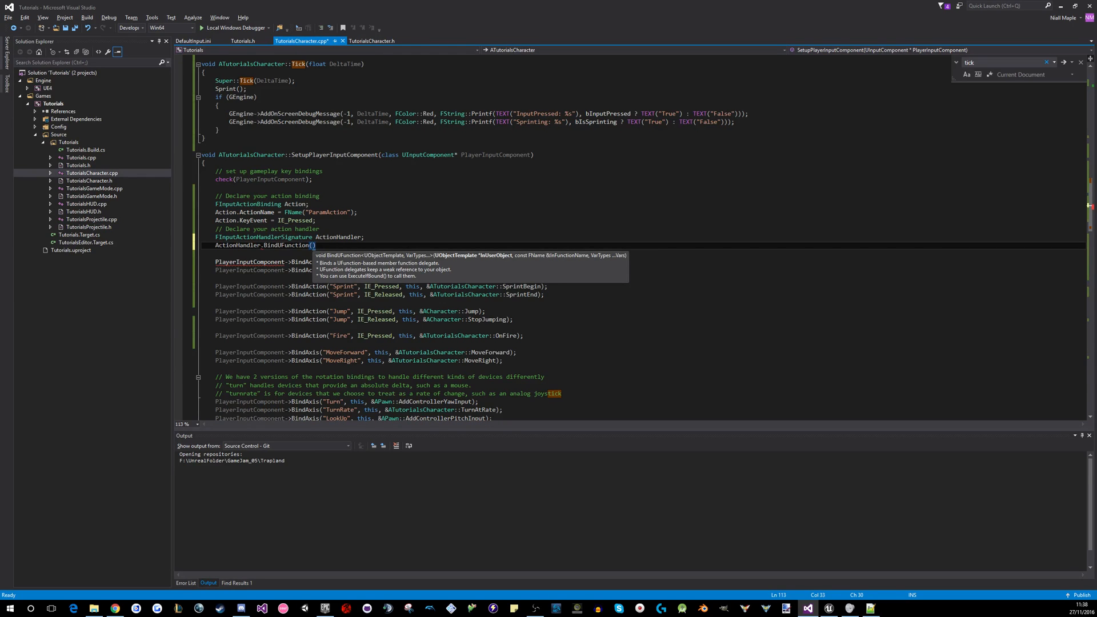
type("this")
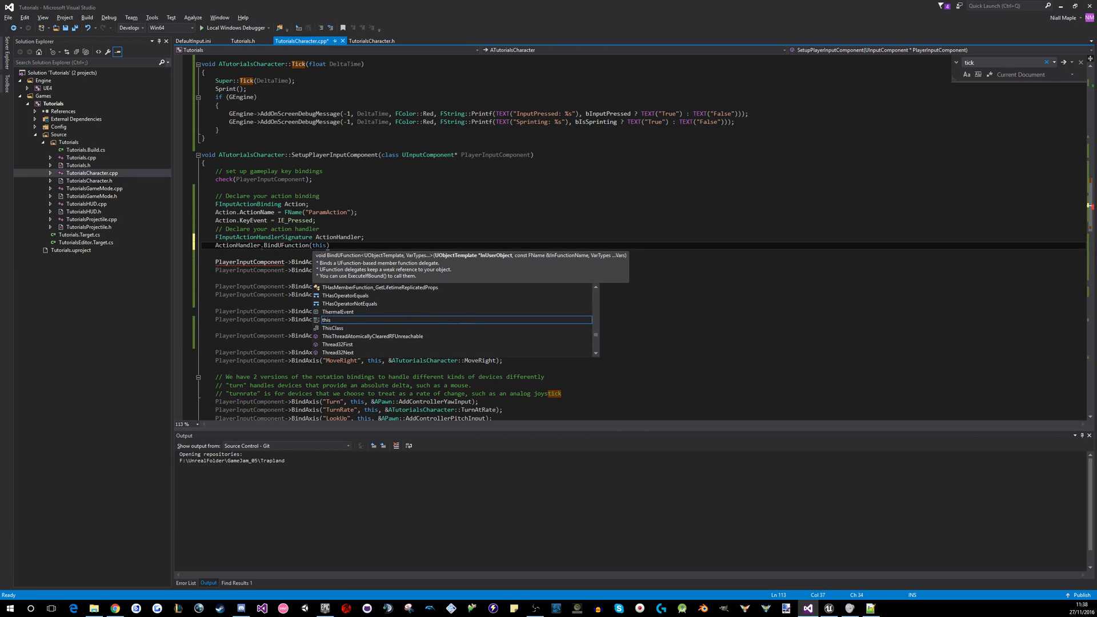
type(",")
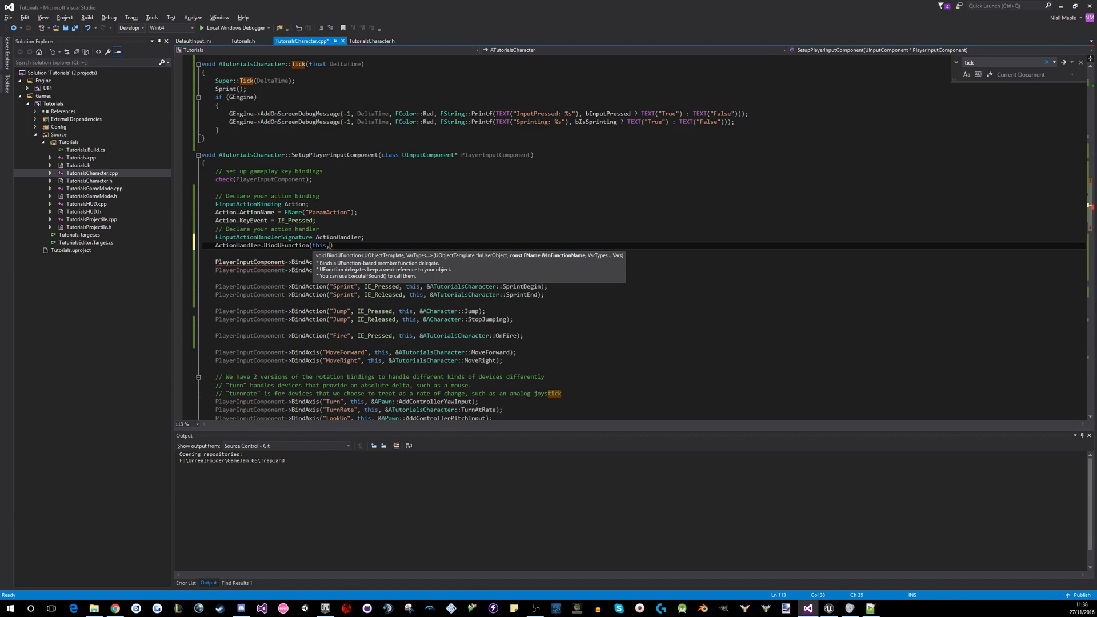
type("FName(\"")
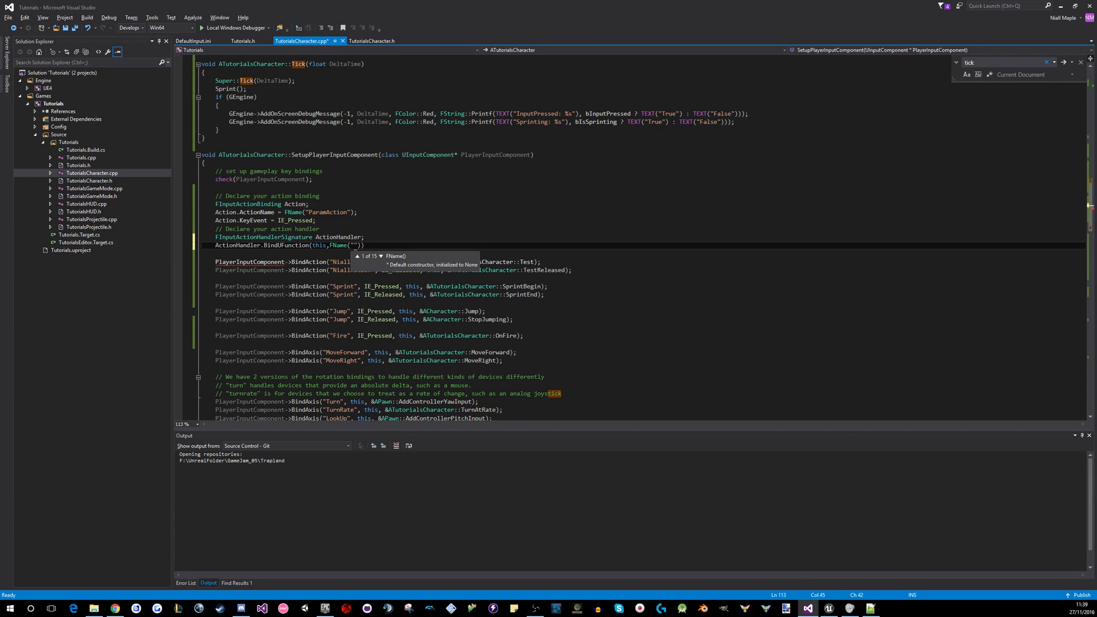
type("Test")
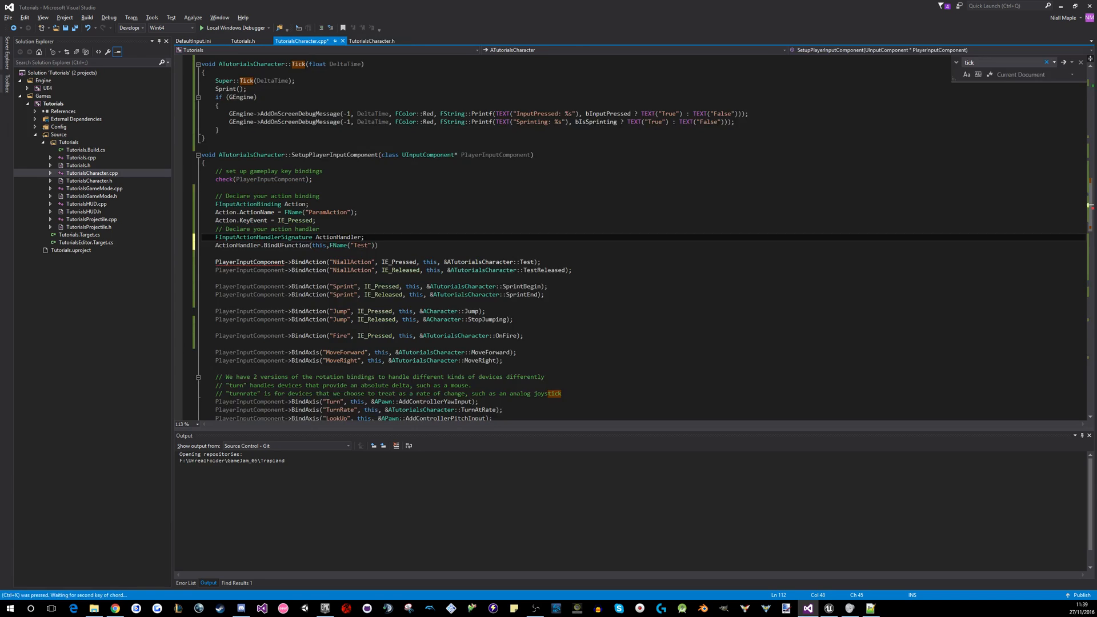
Declare UFUNCTION() void Test(int Param); in TutorialsCharacter.h below the existing Test()
left_click(378, 41)
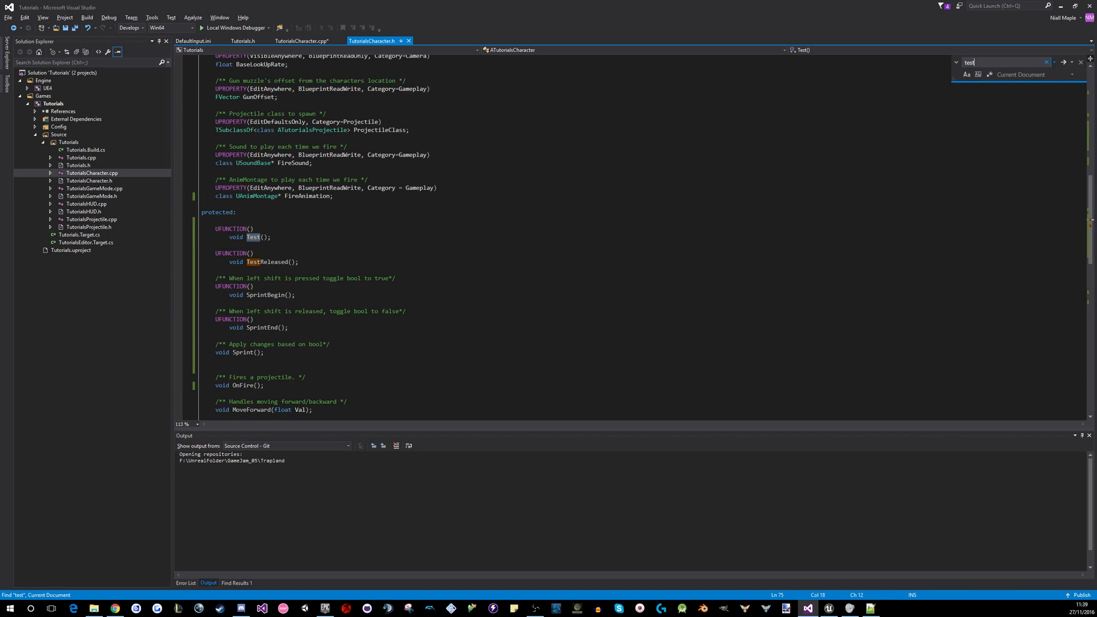
type("UFUNCTION(")
type("void Test(")
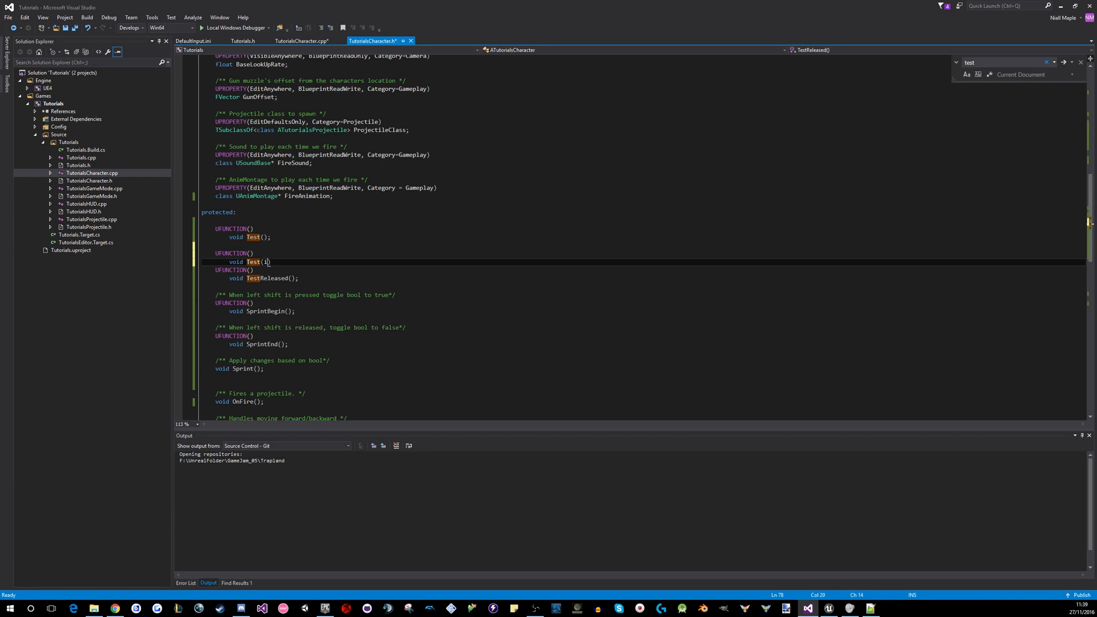
type("nt")
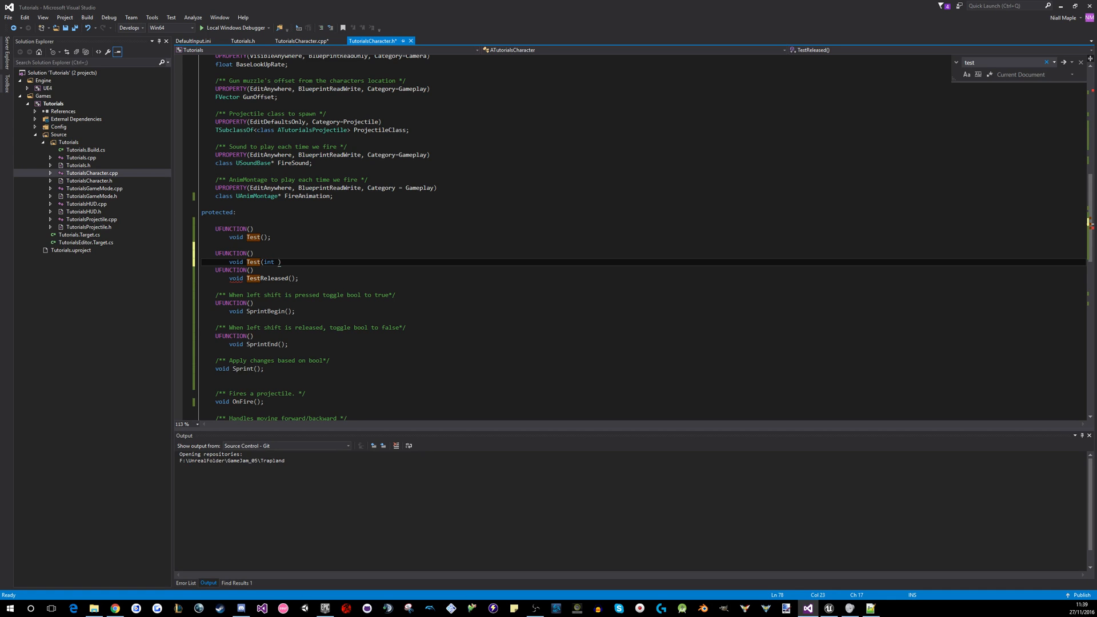
type("param")
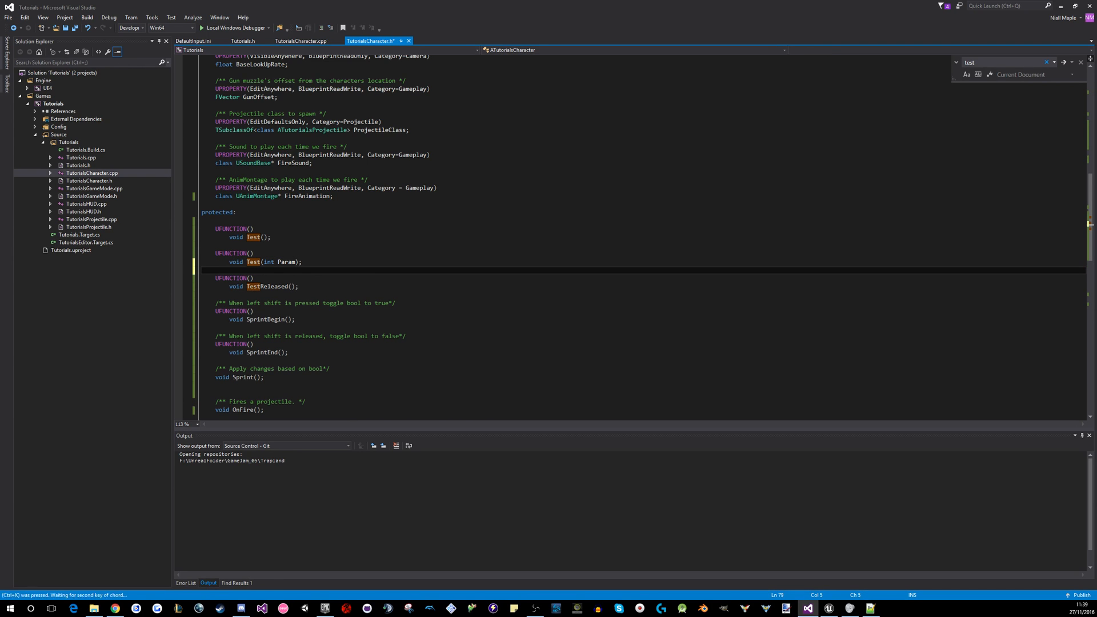
Pass 5 as the extra BindUFunction argument in TutorialsCharacter.cpp
left_click(304, 41)
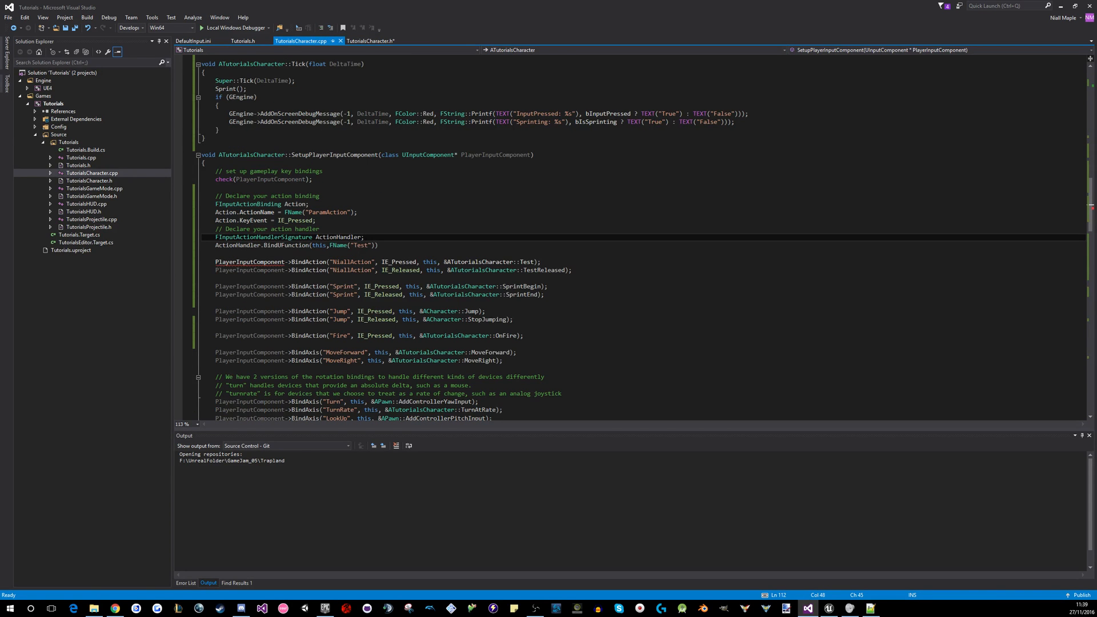
type(",")
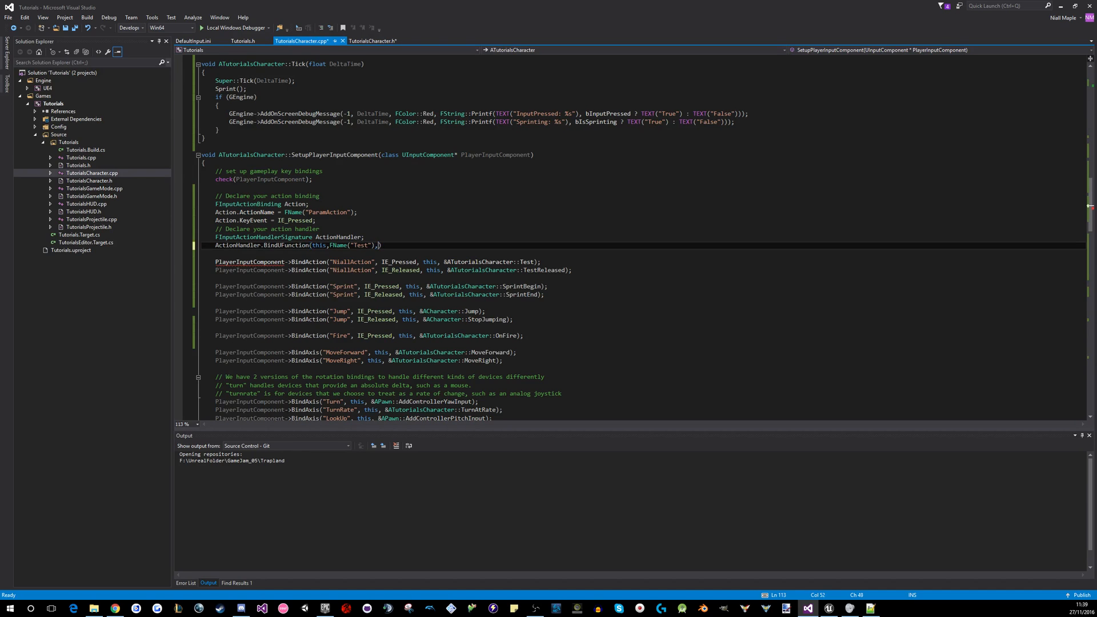
type("5")
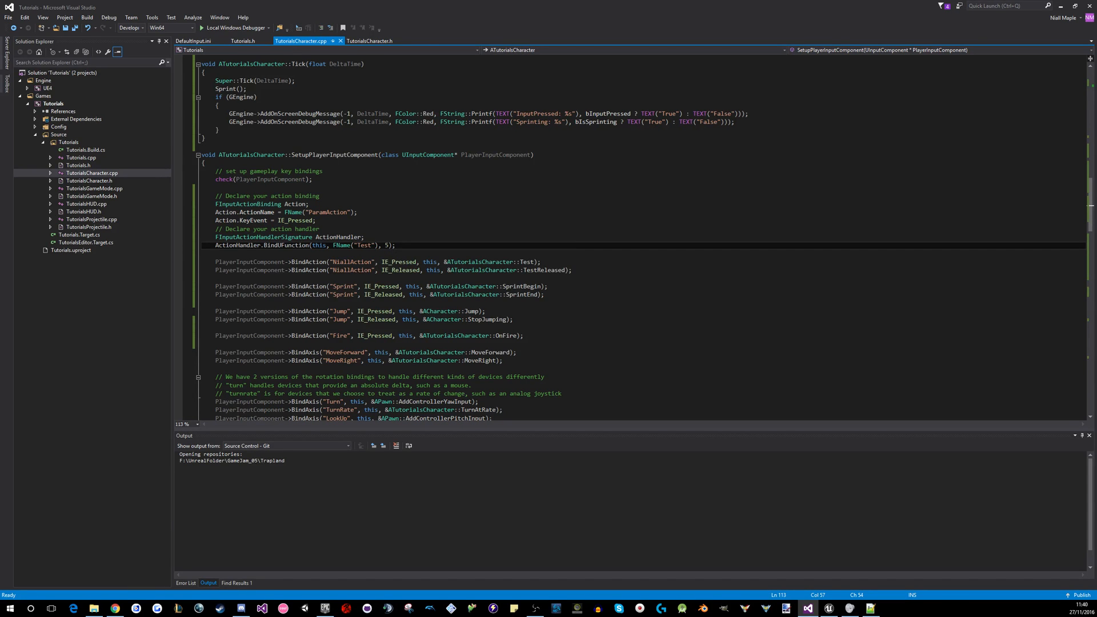
Assign Action.ActionDelegate = ActionHandler and start the PlayerInputComponent->Add call
type("ActionHandler")
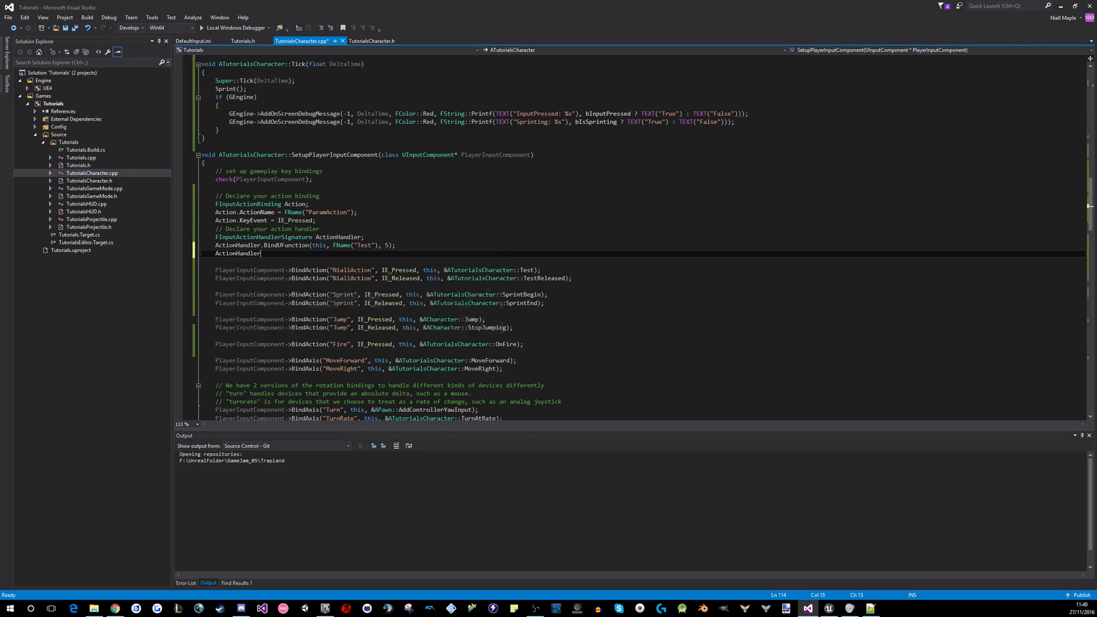
type(".")
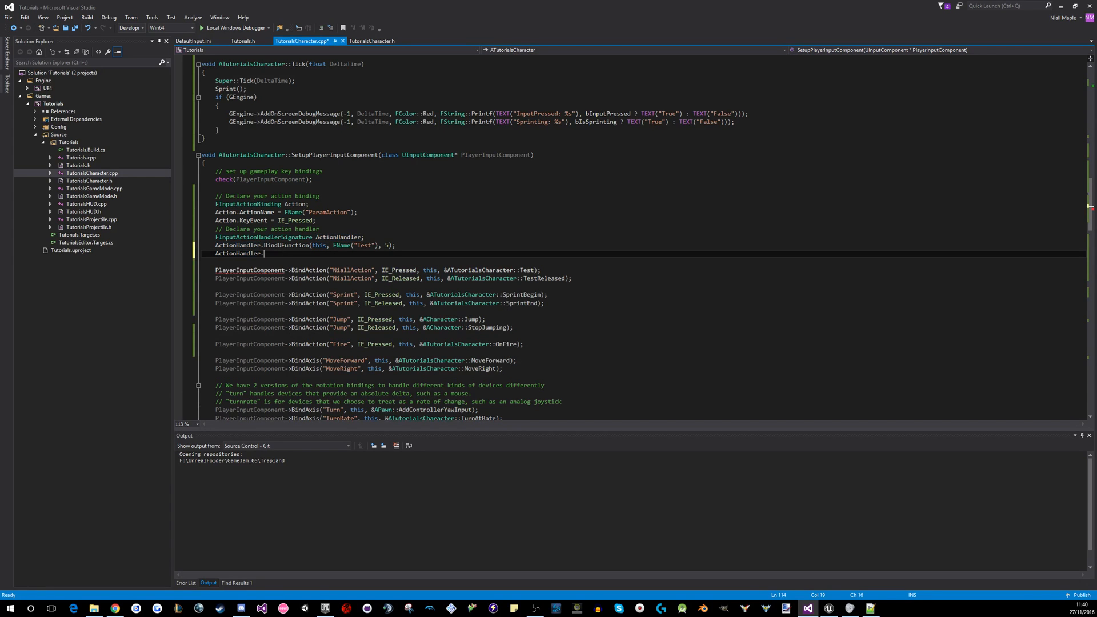
type("actionl")
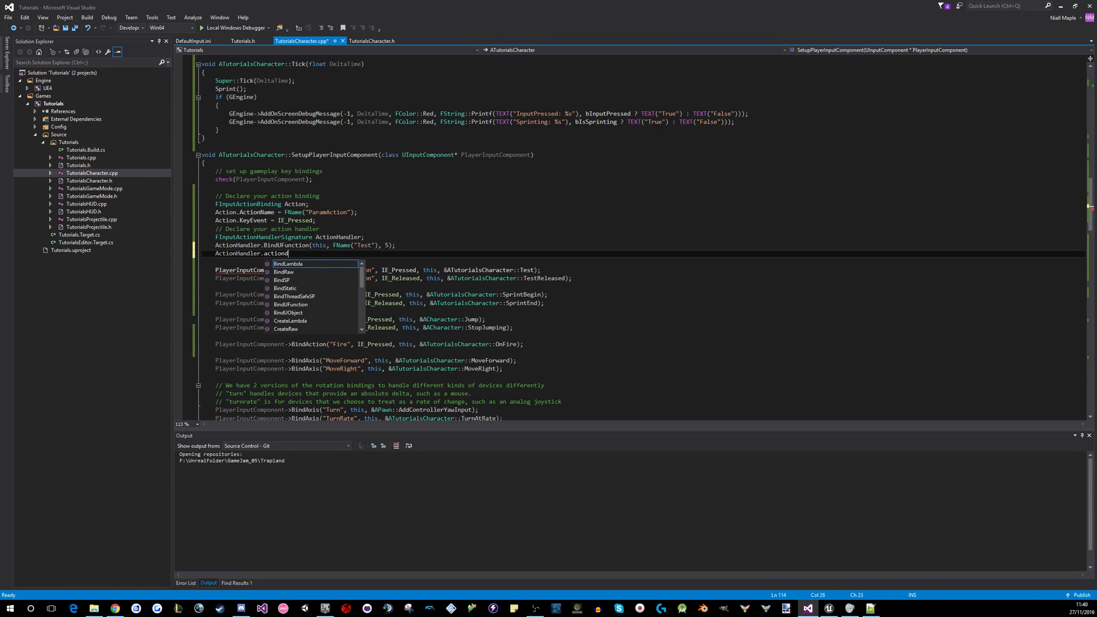
type("delegate")
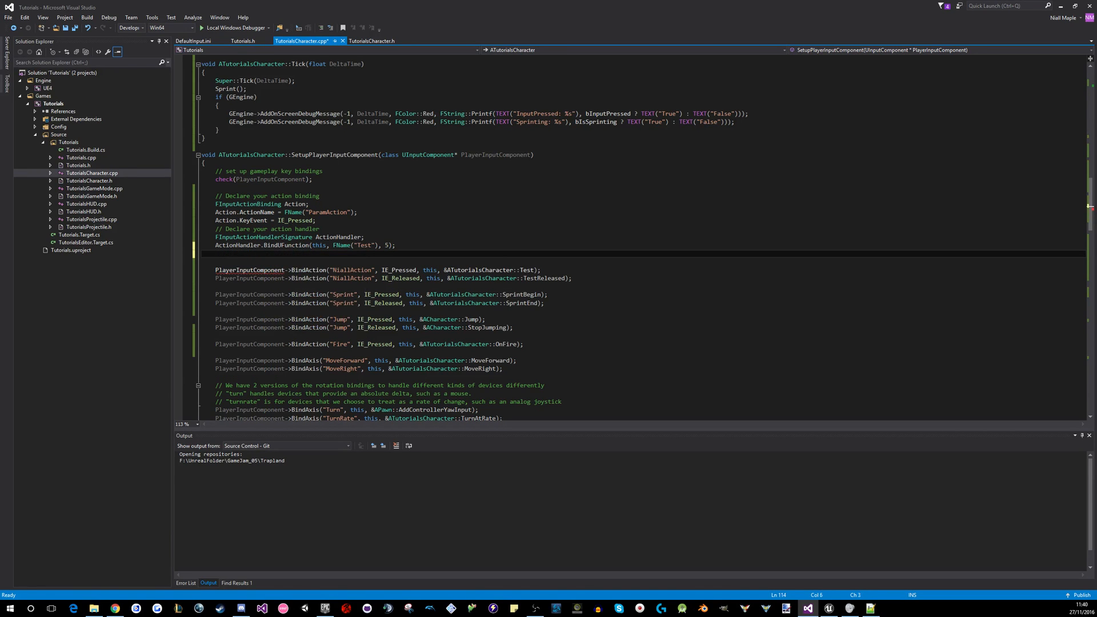
type("Action.ac")
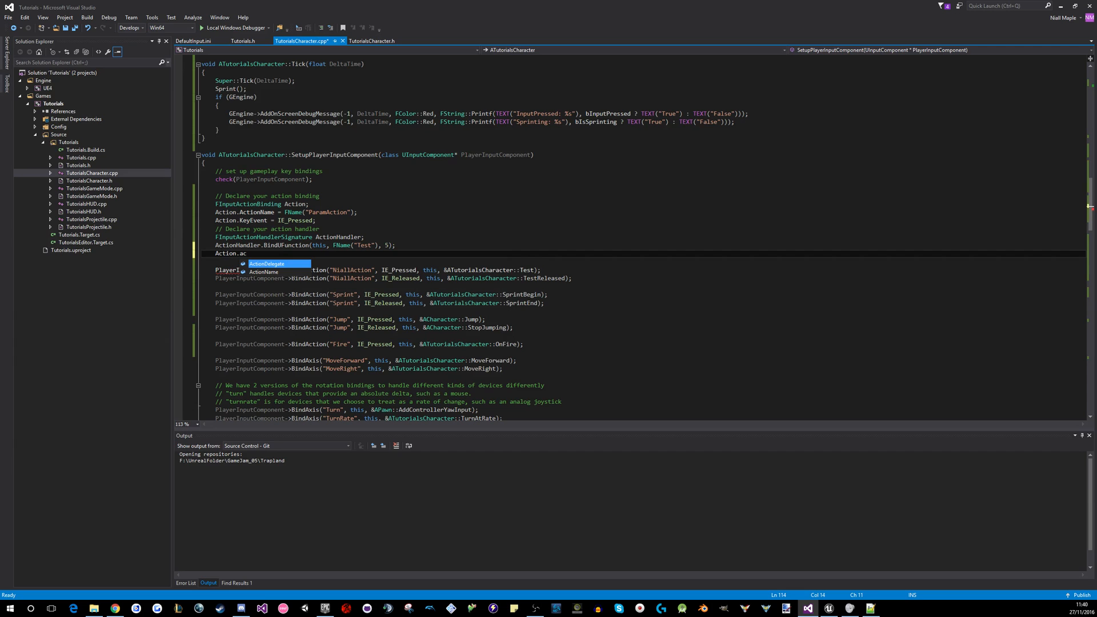
type("ActionDelegate = ActionHandler;")
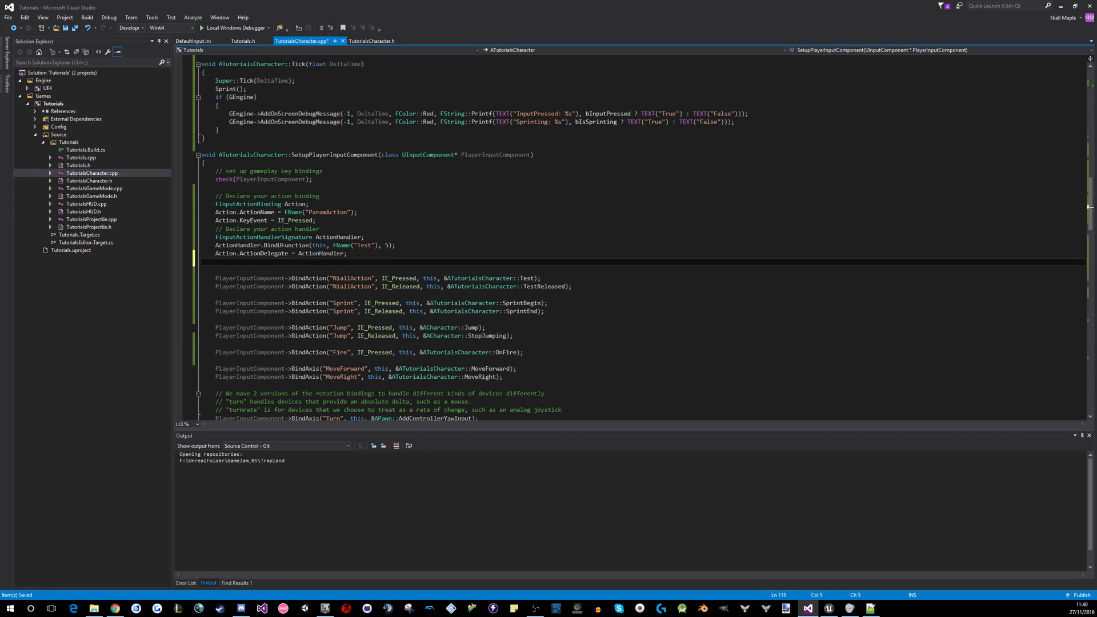
type("_PlayerInputComponent")
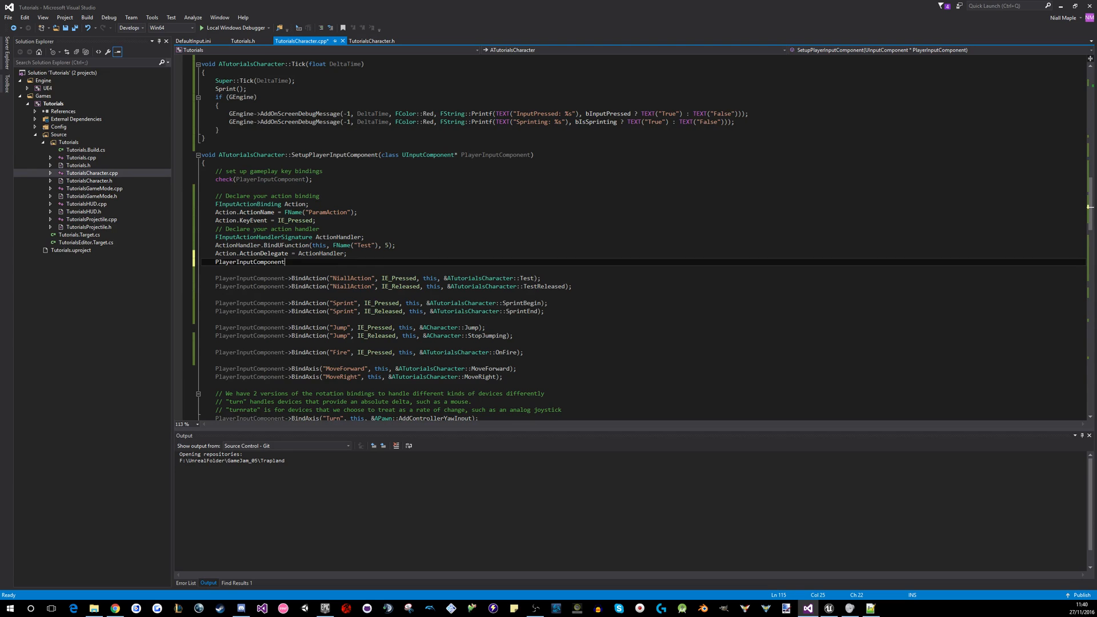
type("->Ad")
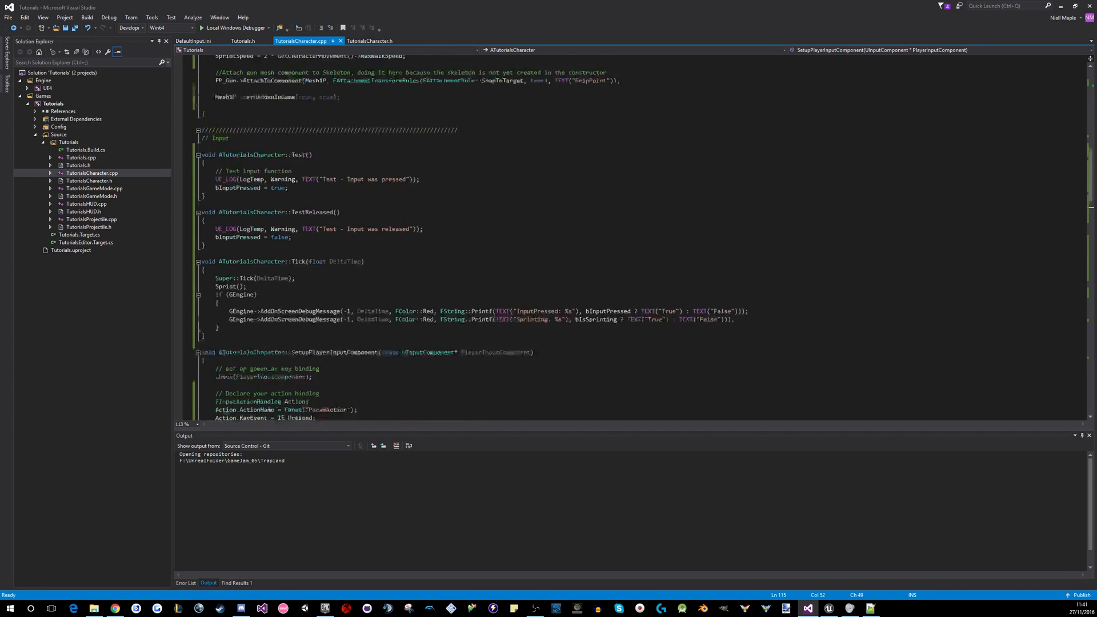
Define ATutorialsCharacter::Test(int Param) with a UE_LOG 'Test - Input was released' line
type("void")
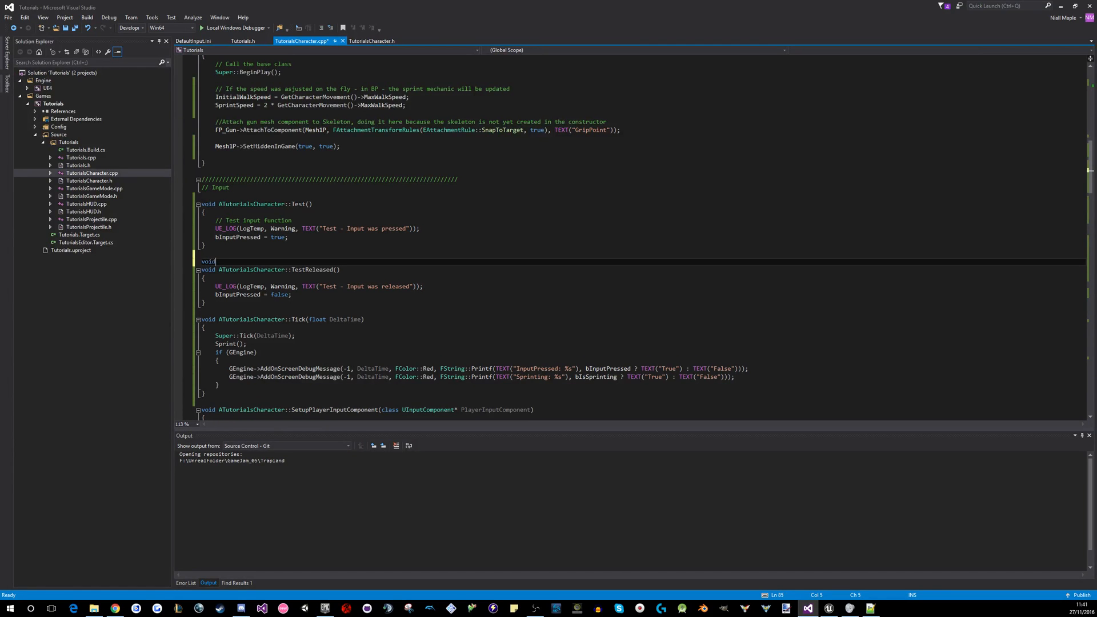
type("ATutorialsCharacter::Test")
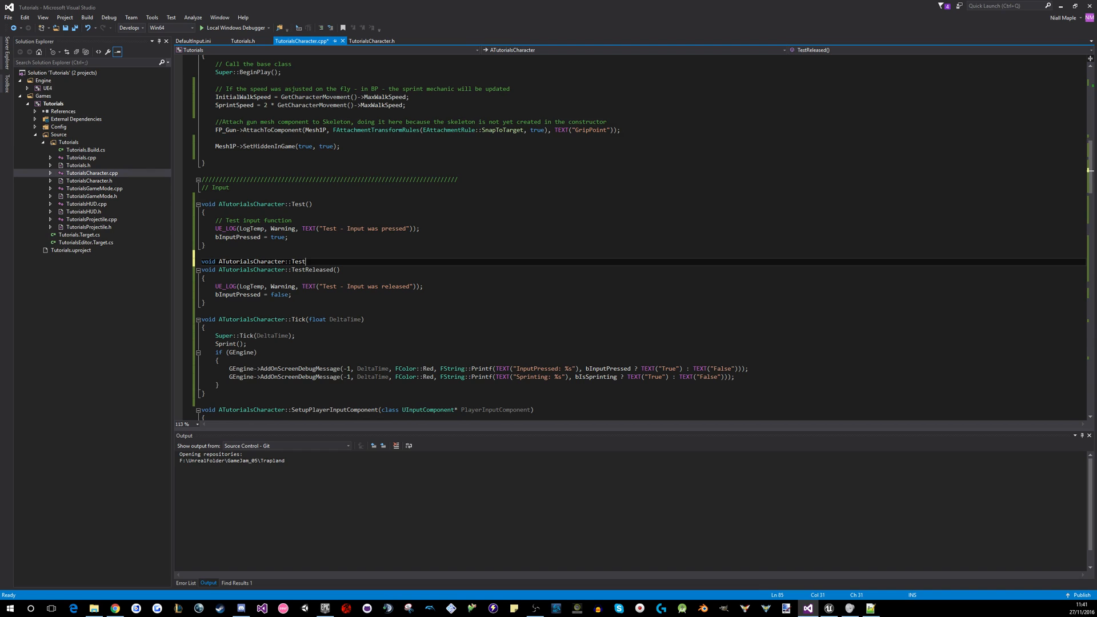
type("(int T)")
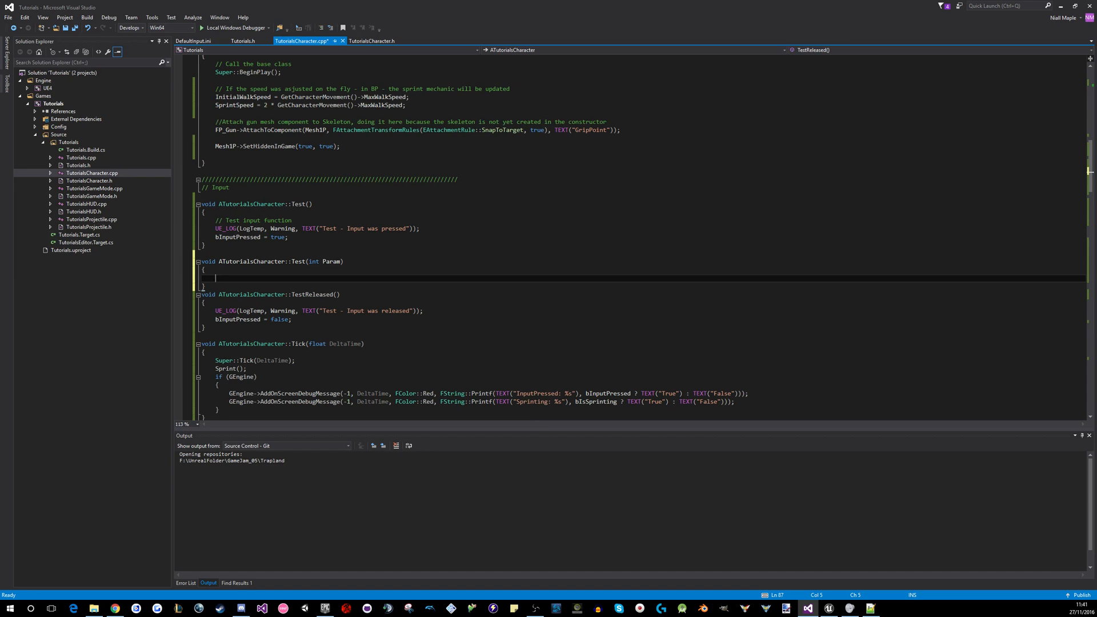
type("UE_LOG(LogTemp, Warning, TEXT(\"Test - Input was released\"));")
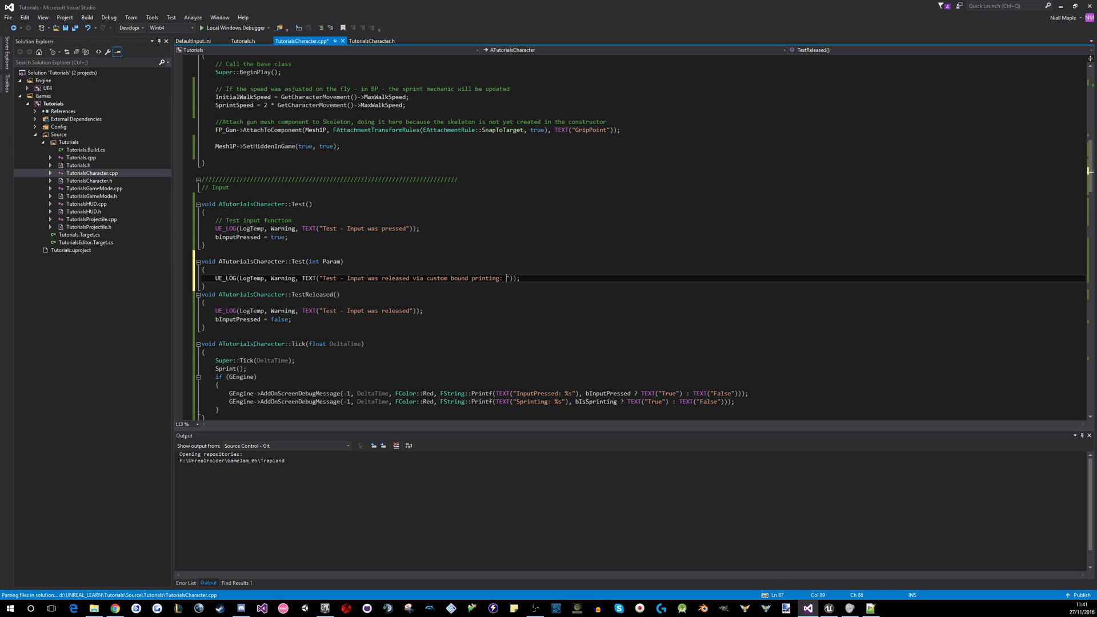
Make the log print Param with %d and save the source file
type("%d")
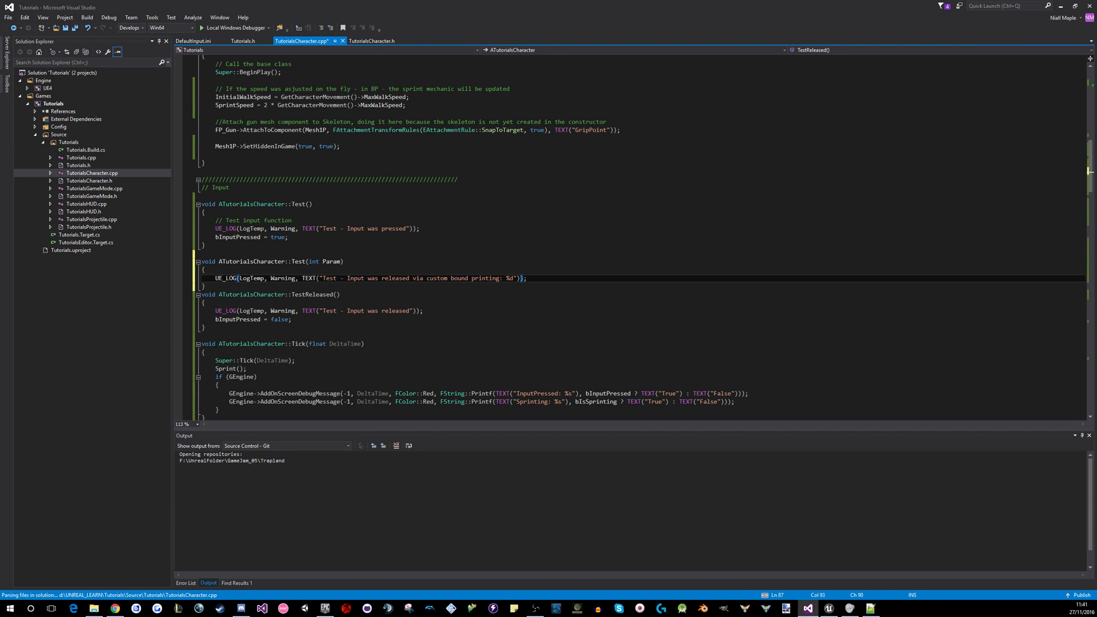
type(",P")
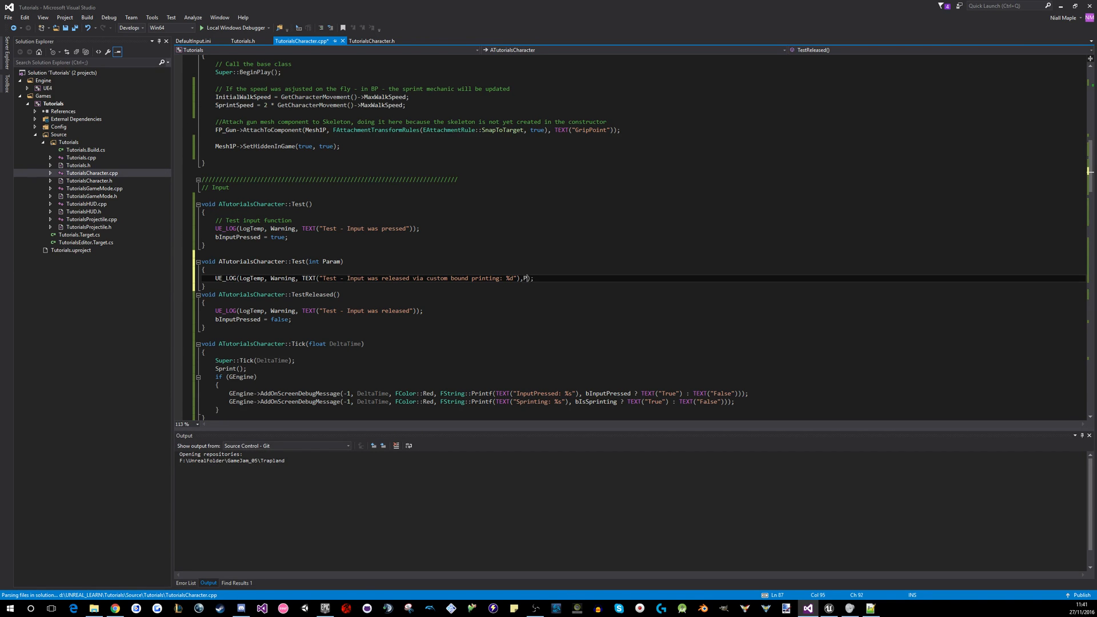
type("aram")
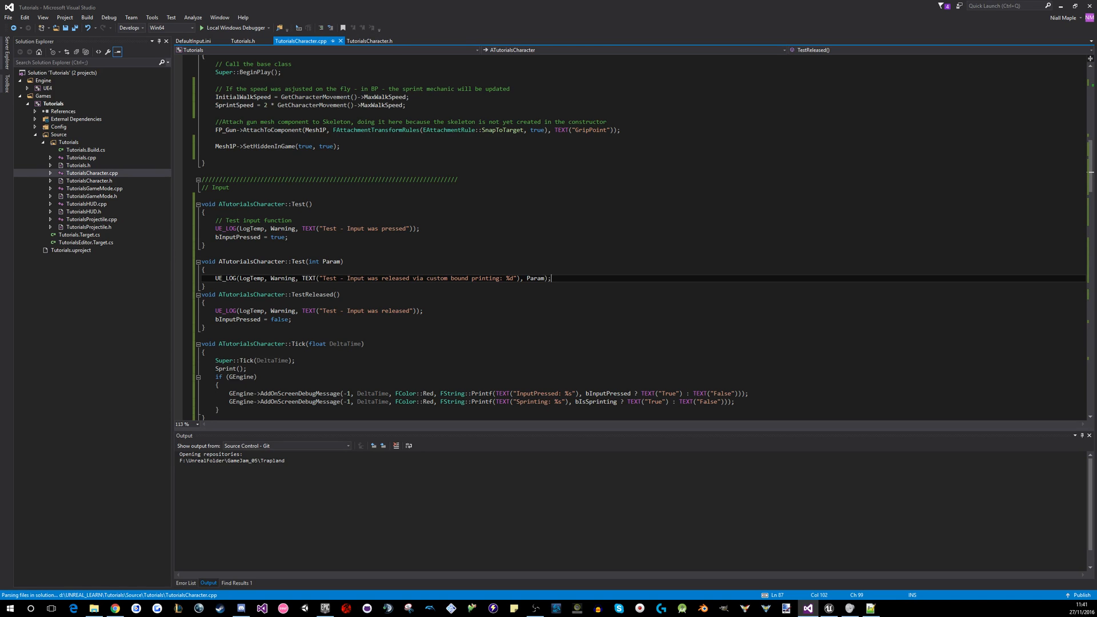
scroll("down", 3)
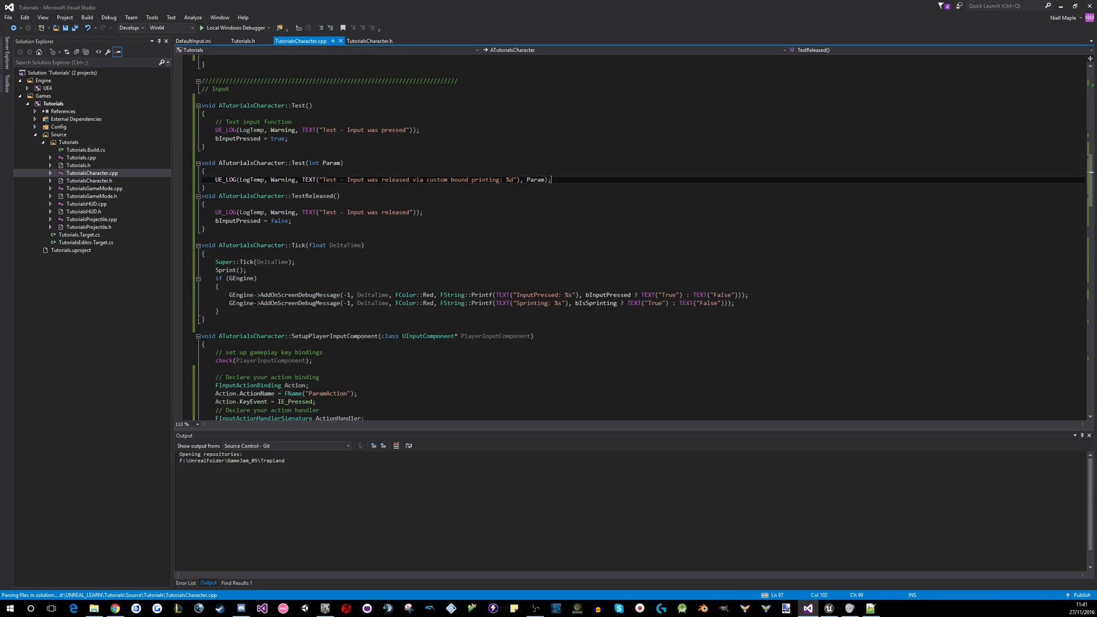
scroll("down", 3)
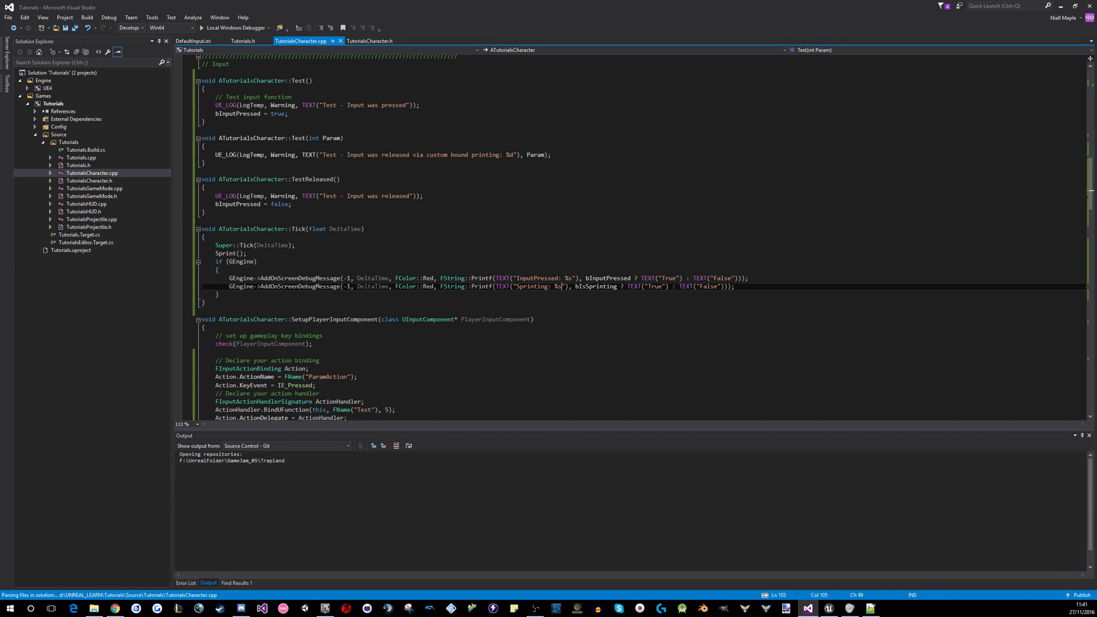
left_click(523, 156)
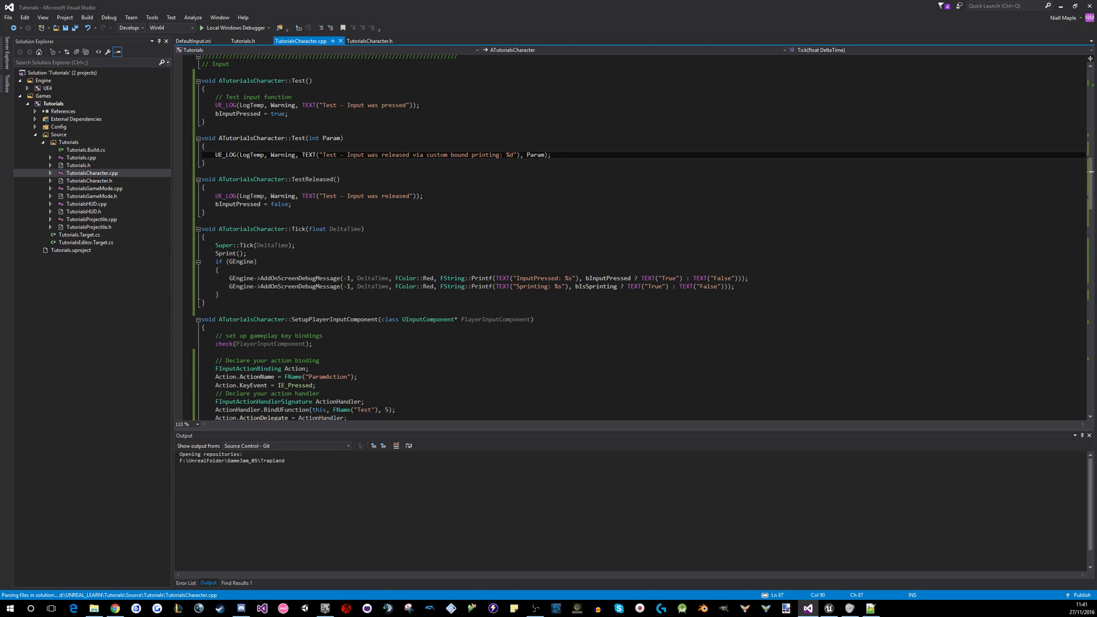
scroll("down", 3)
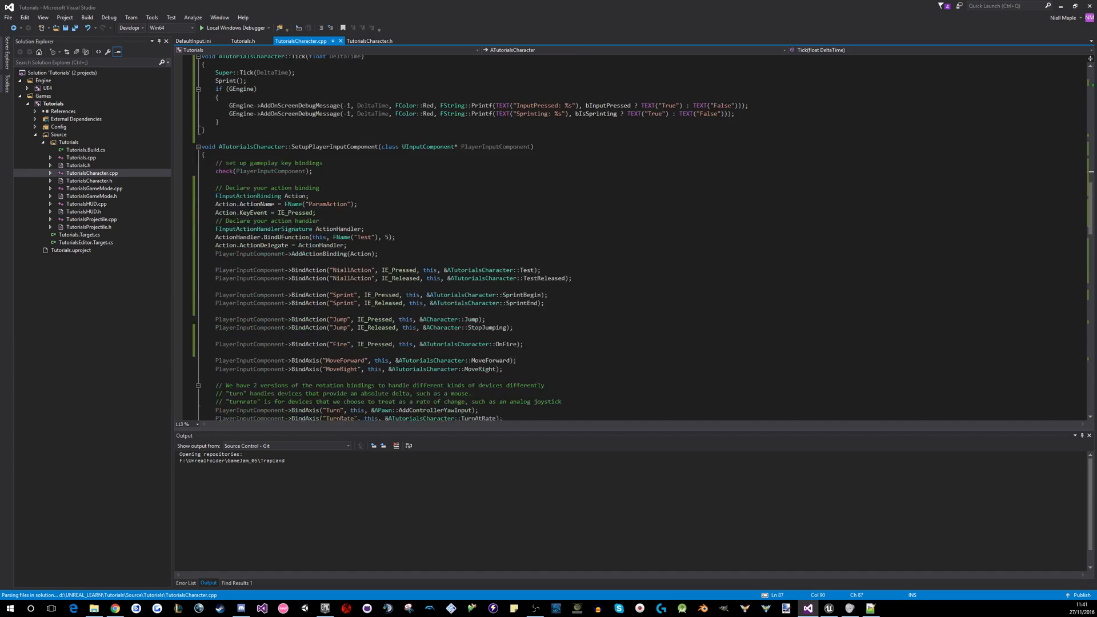
scroll("down", 3)
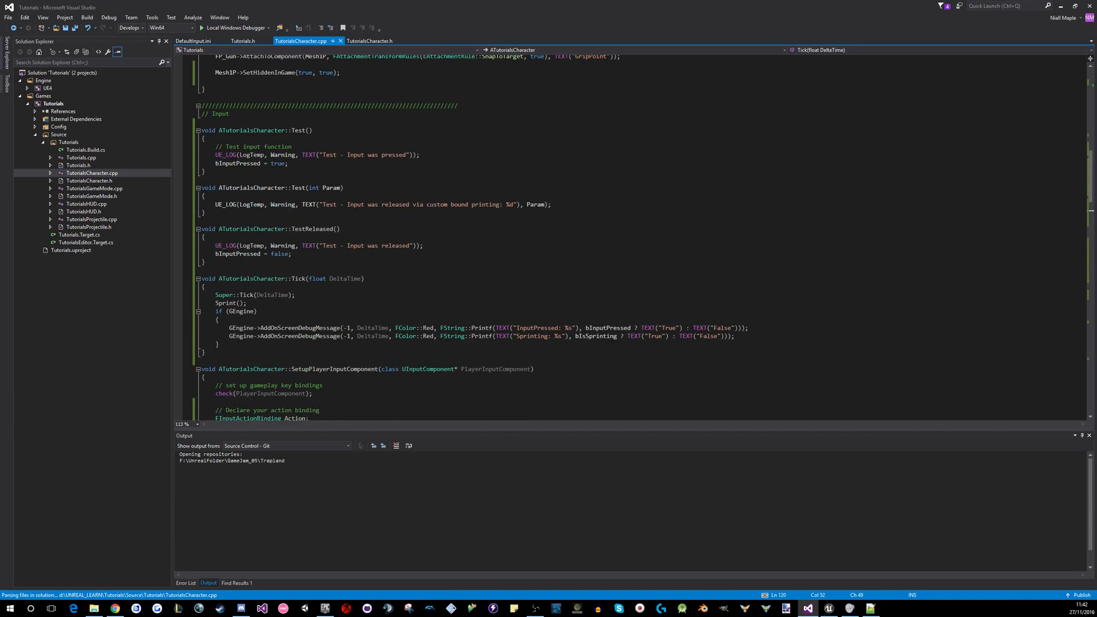
key("Ctrl+S")
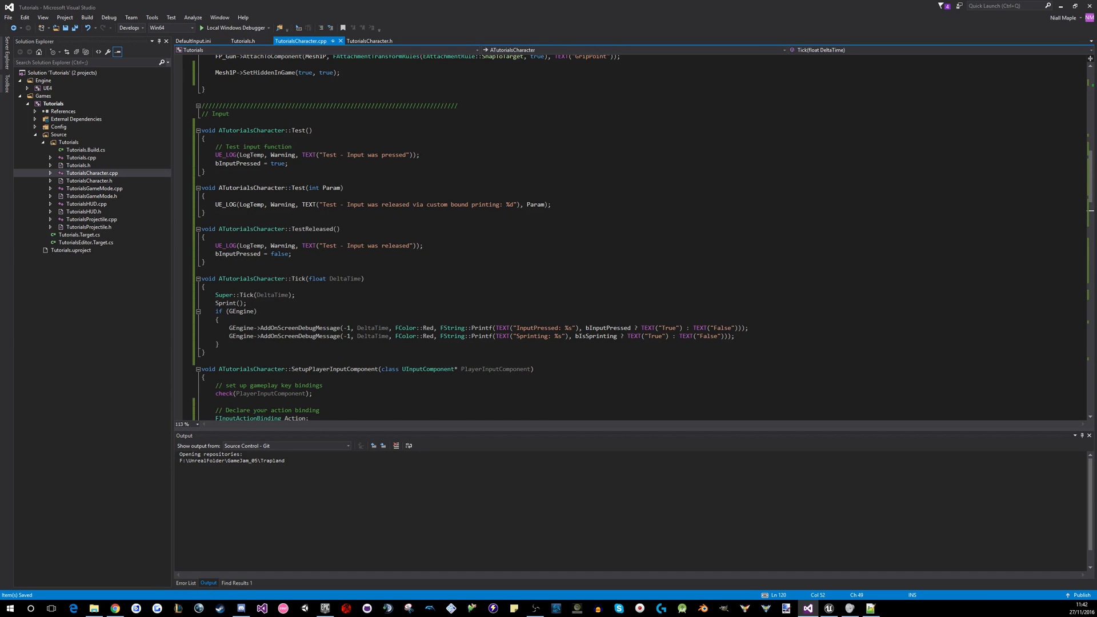
Rename the int-parameter Test to Test2 in the header and return to the source definition
key("alt+tab")
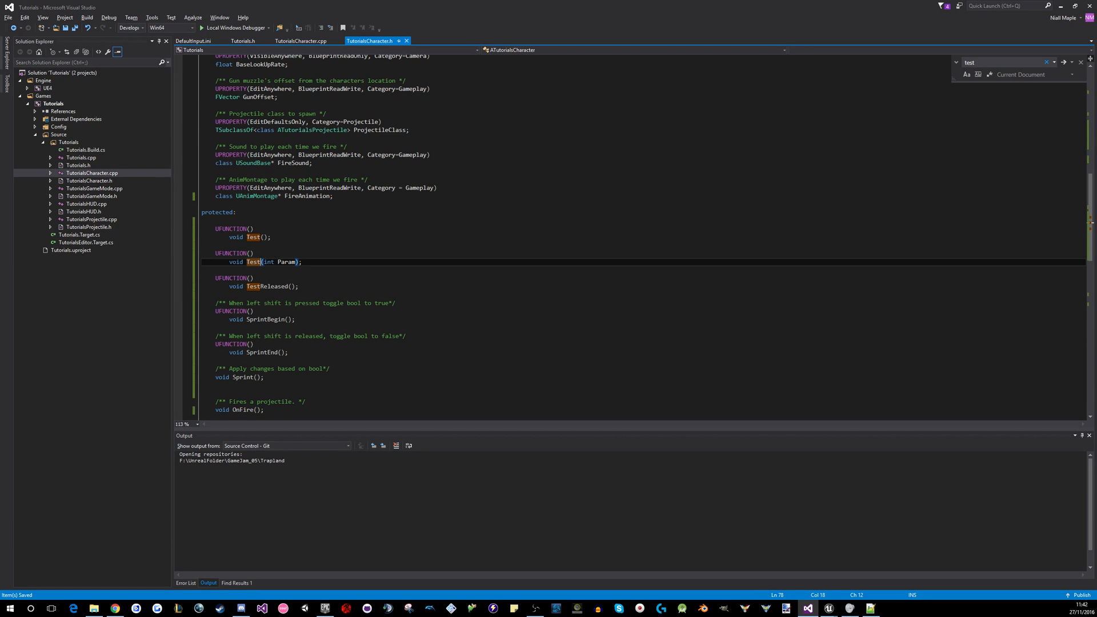
type("2")
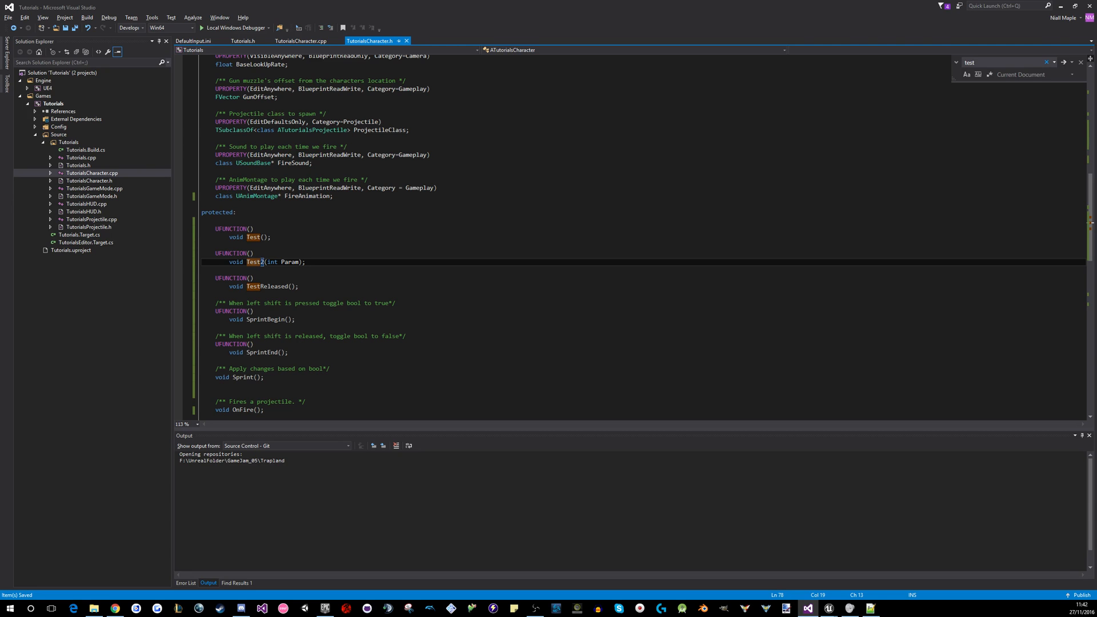
left_click(300, 41)
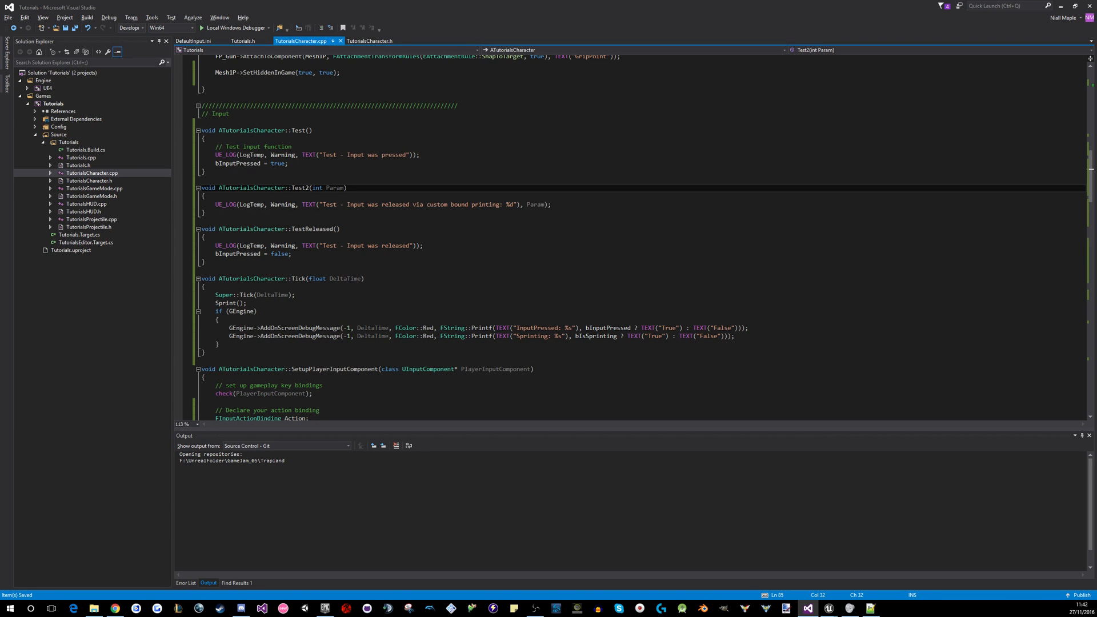
scroll("down", 3)
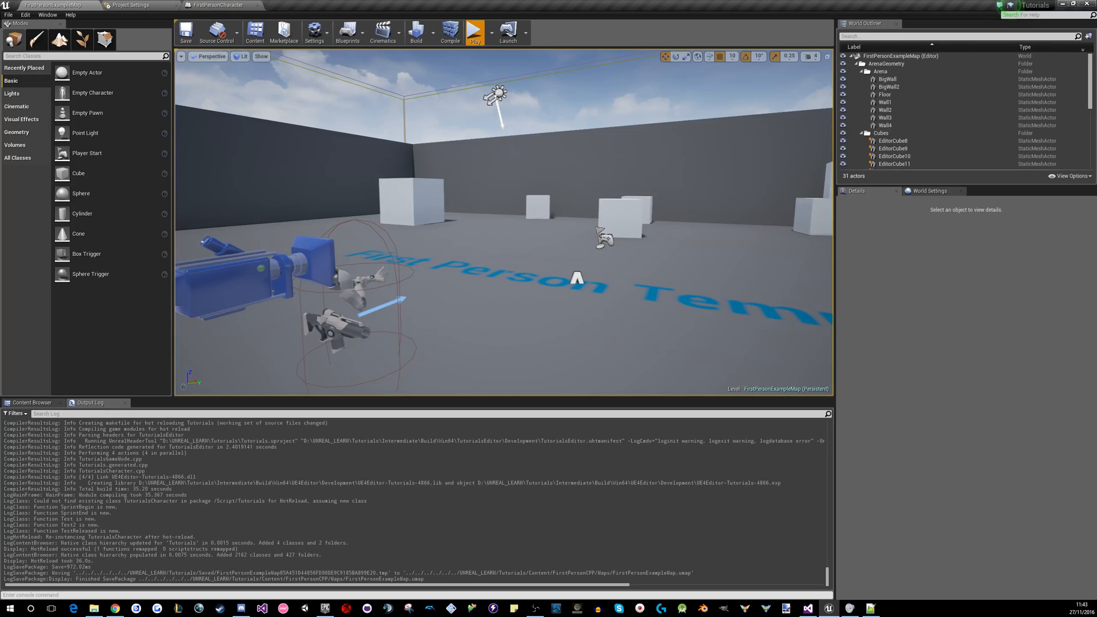
Return to Visual Studio after recompiling so the press binding names Test2
left_click(477, 30)
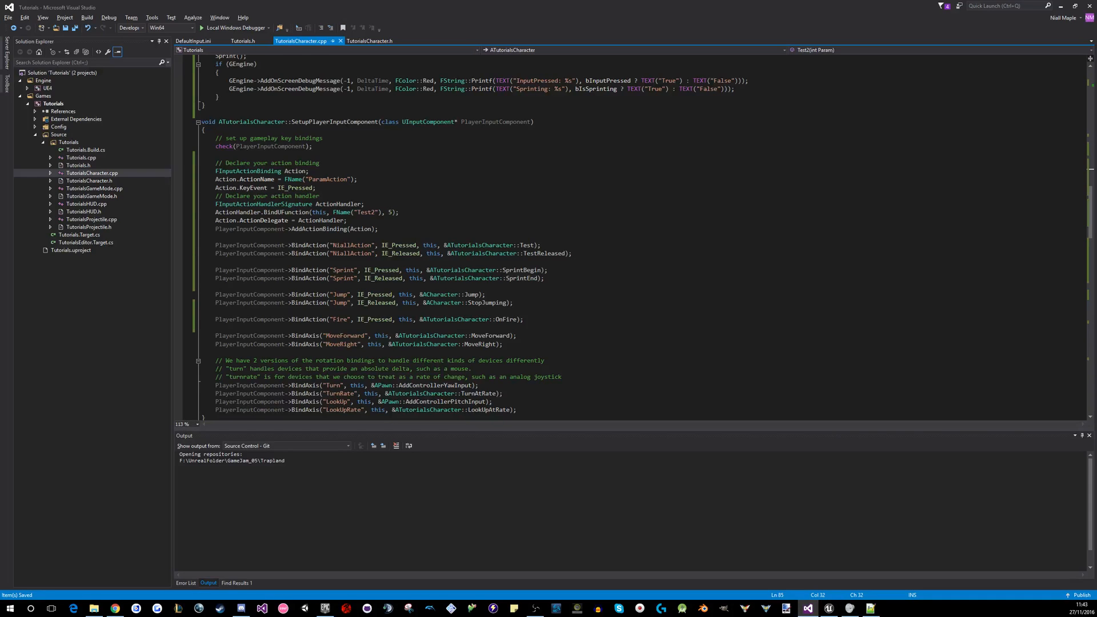
Duplicate the ParamAction binding as an IE_Released binding calling Test2 with 78
left_click_drag(214, 170, 379, 228)
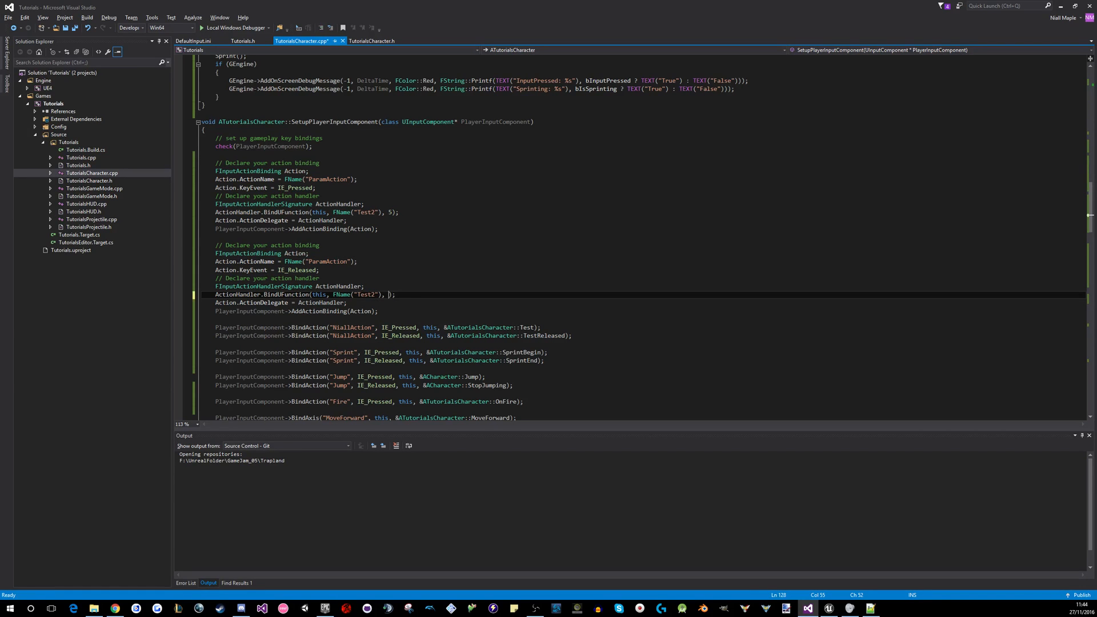
type("78")
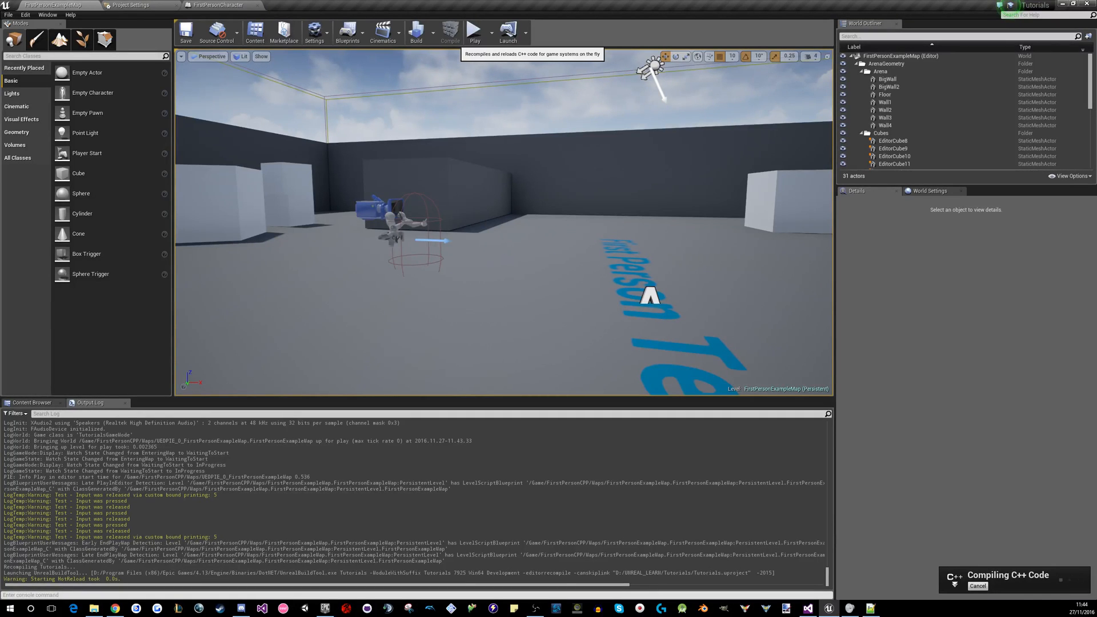
Switch back to the Visual Studio code editor while the C++ recompile runs
left_click(448, 29)
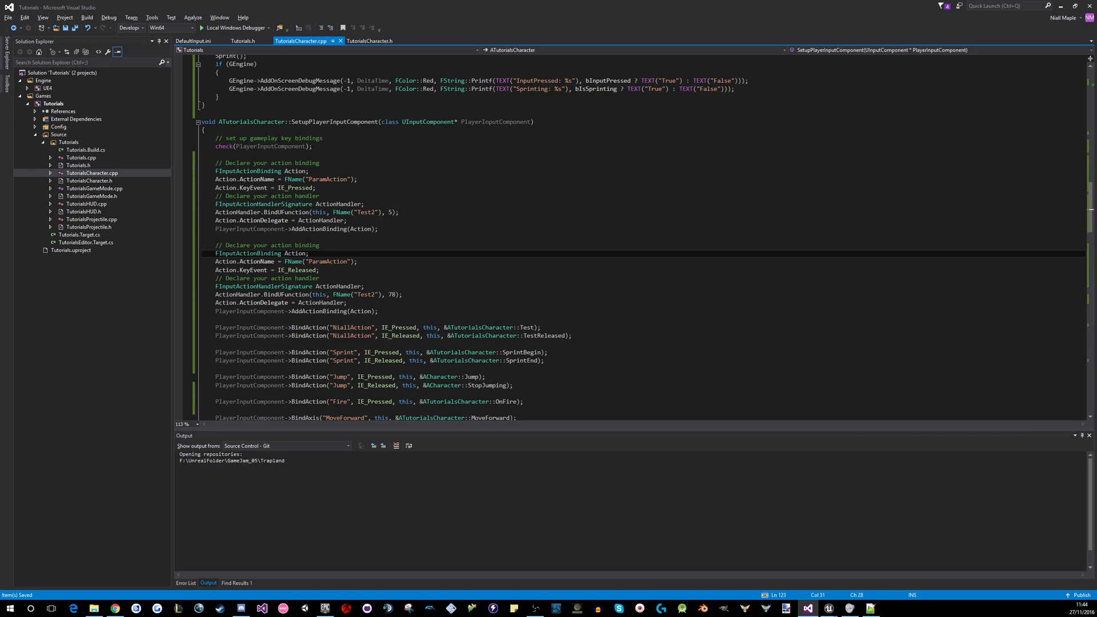
Append 2 to the duplicated block's Action and ActionHandler names
type("2")
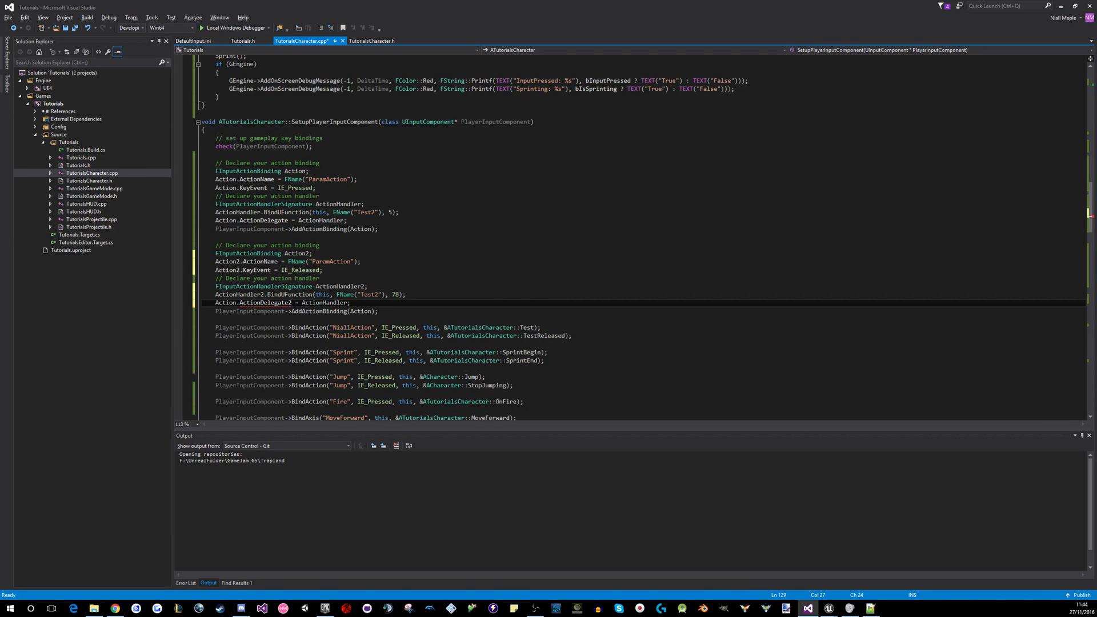
double_click(263, 302)
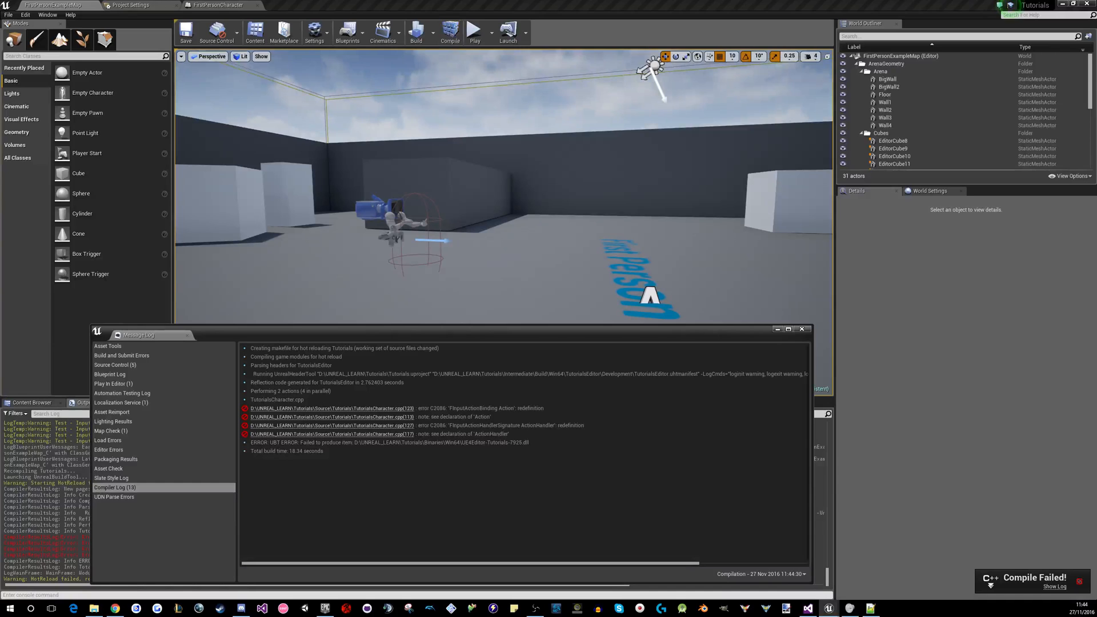
Recompile successfully, save the map, play the level and trigger ParamAction to log printing: 5
left_click(448, 29)
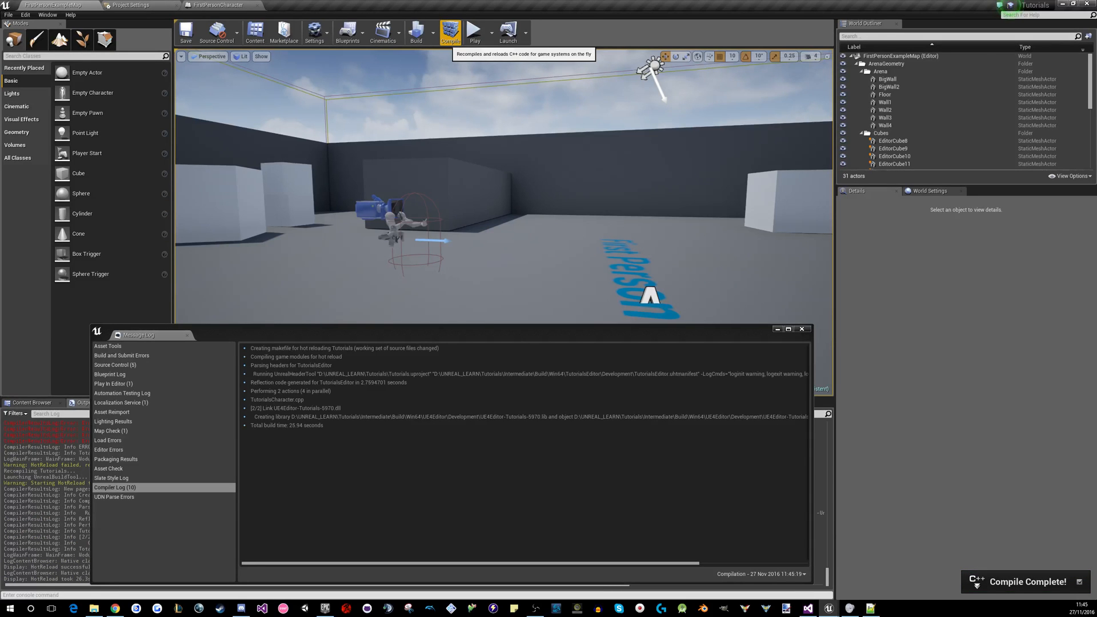
left_click(803, 330)
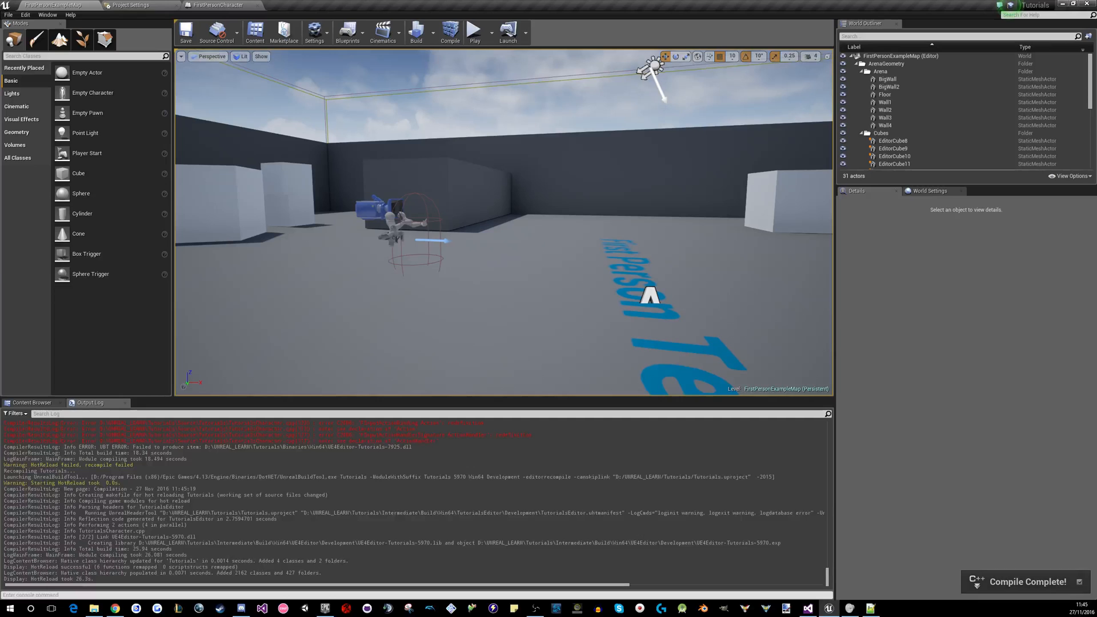
left_click(187, 33)
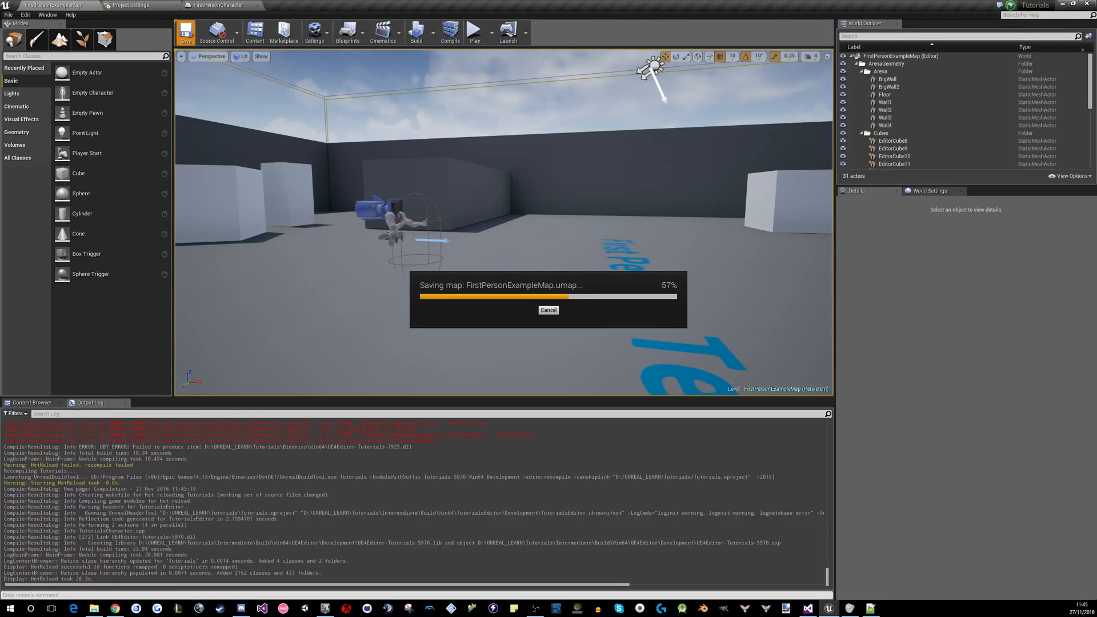
left_click(478, 30)
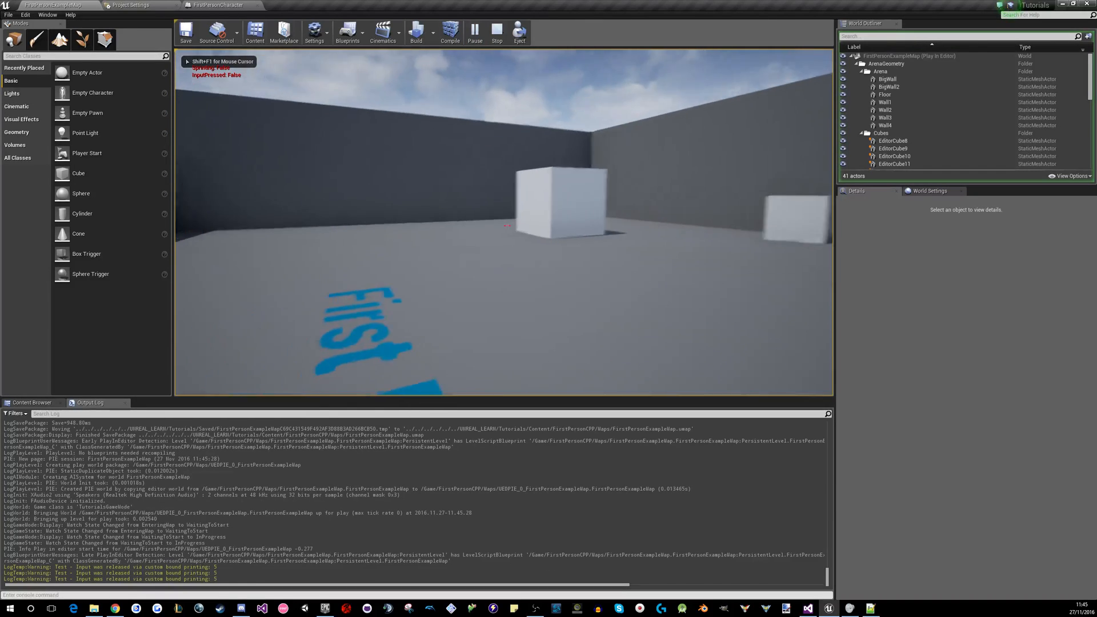
left_click(496, 28)
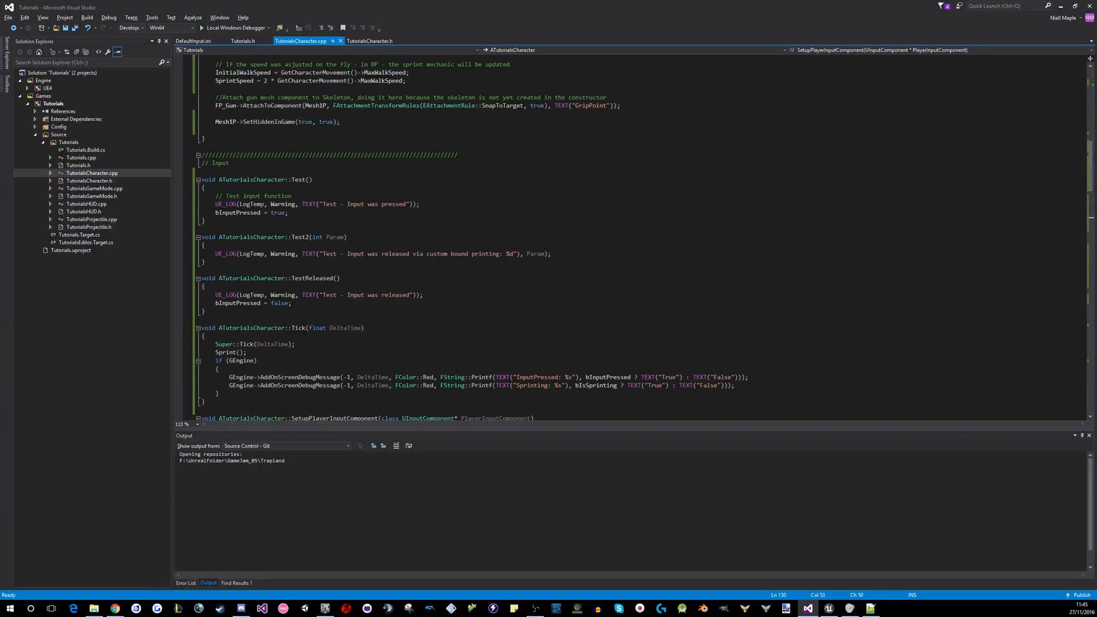
Assign ActionHandler2 to Action2.ActionDelegate, add the Action2 binding and recompile
scroll("down", 3)
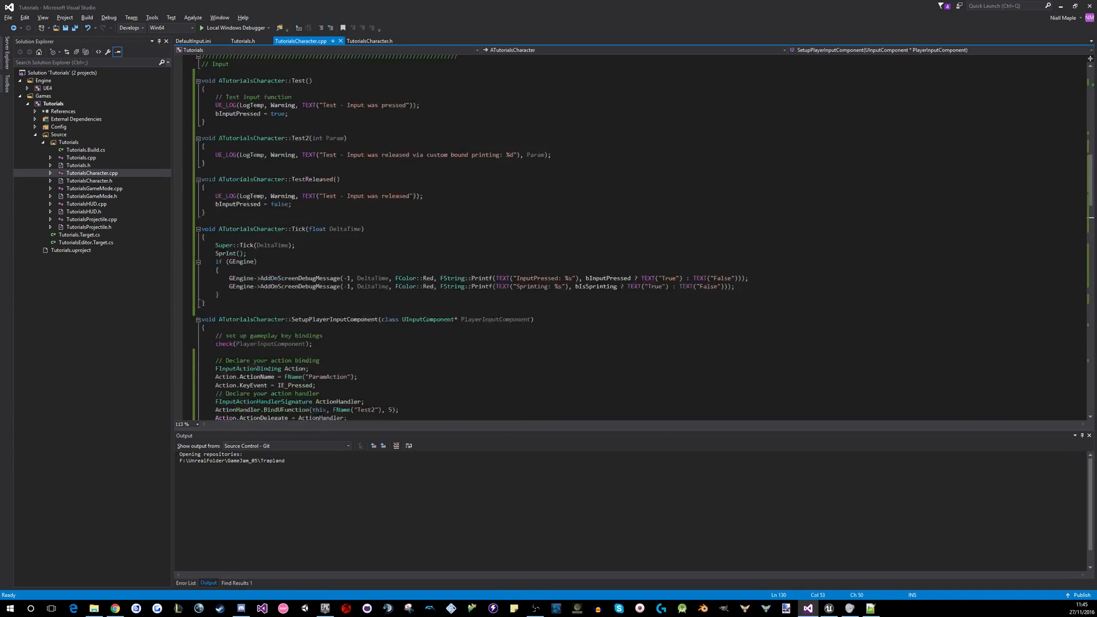
scroll("down", 3)
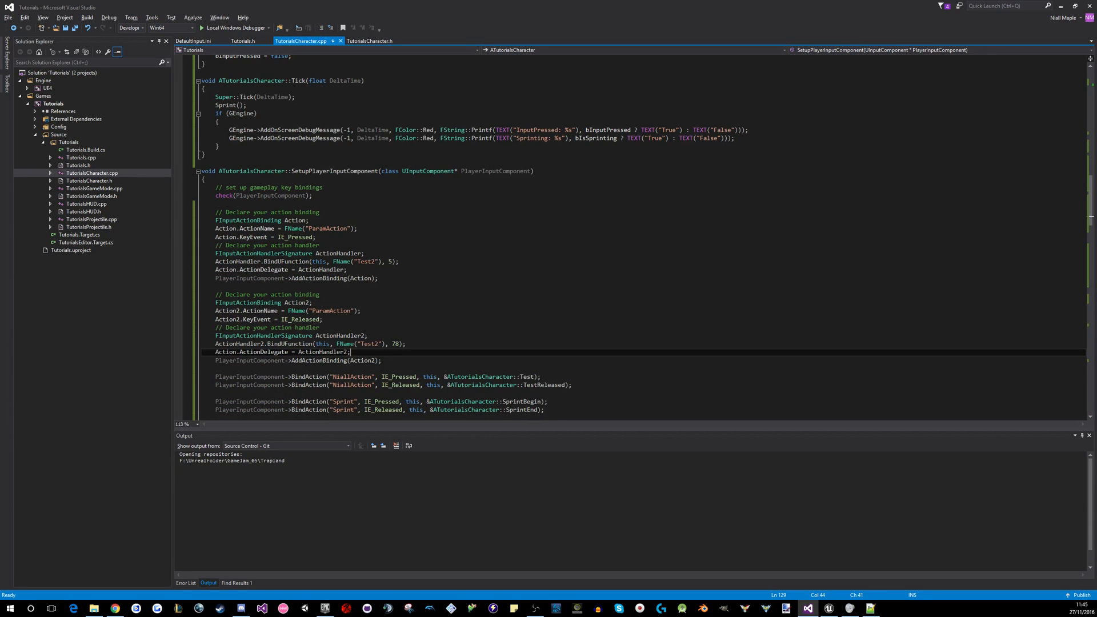
mouse_move(373, 343)
type("2")
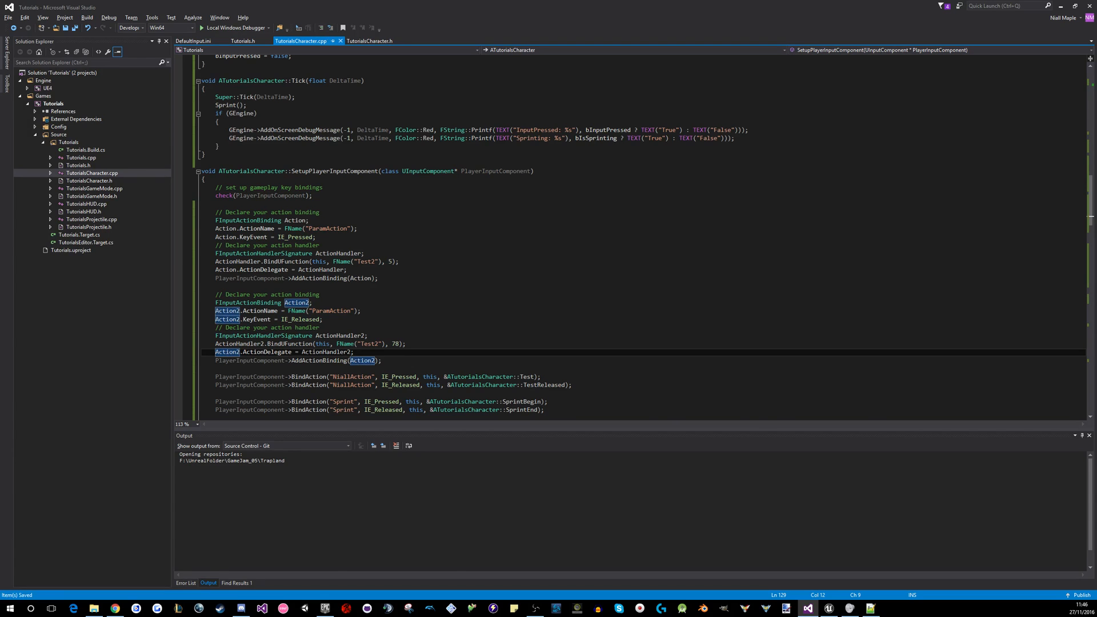
left_click(450, 29)
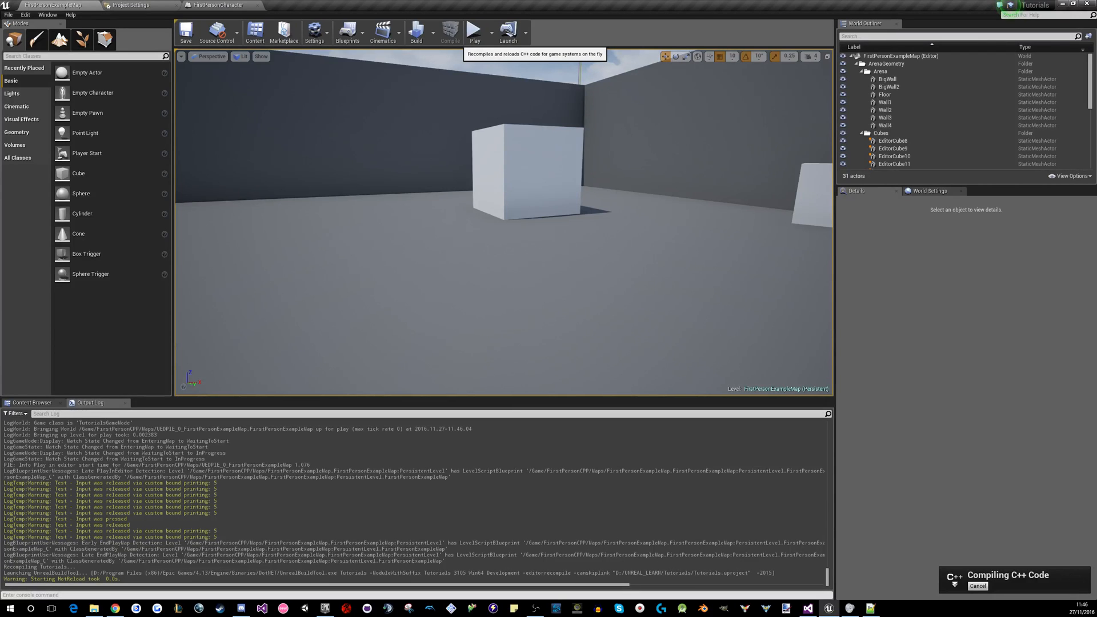
Play the level, confirm the log prints 5 on press and 78 on release, then return to the code
left_click(479, 29)
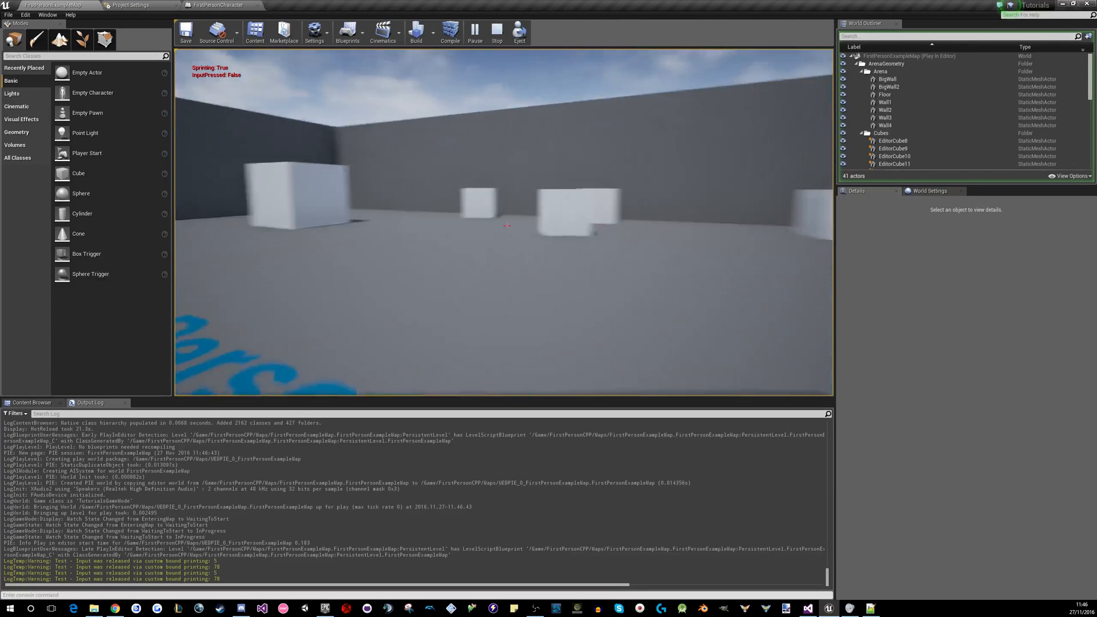
key("W")
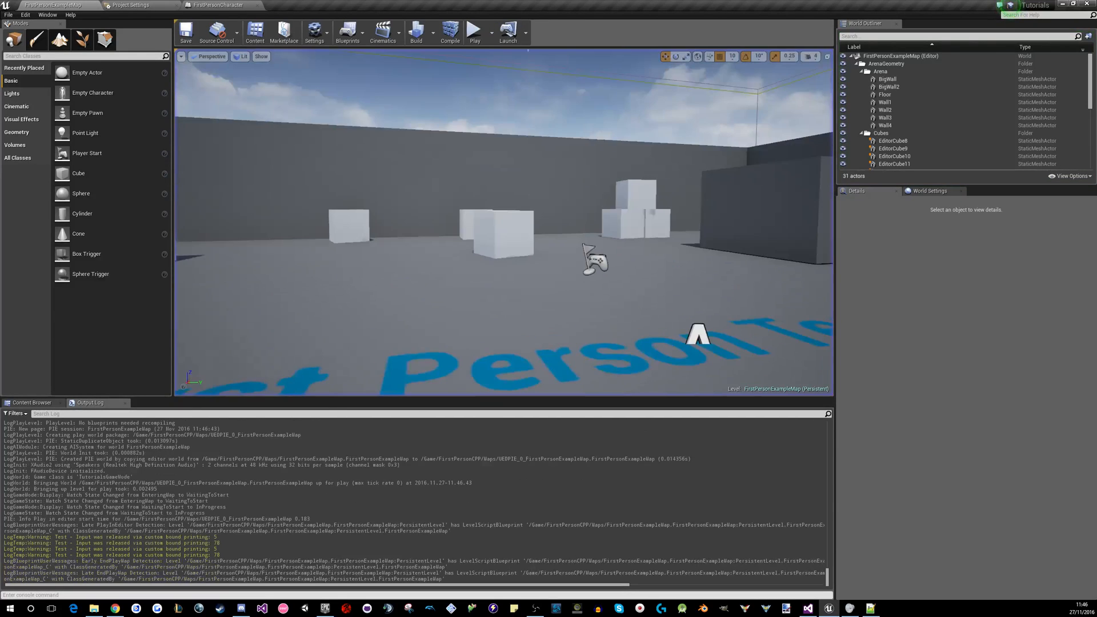
left_click(186, 32)
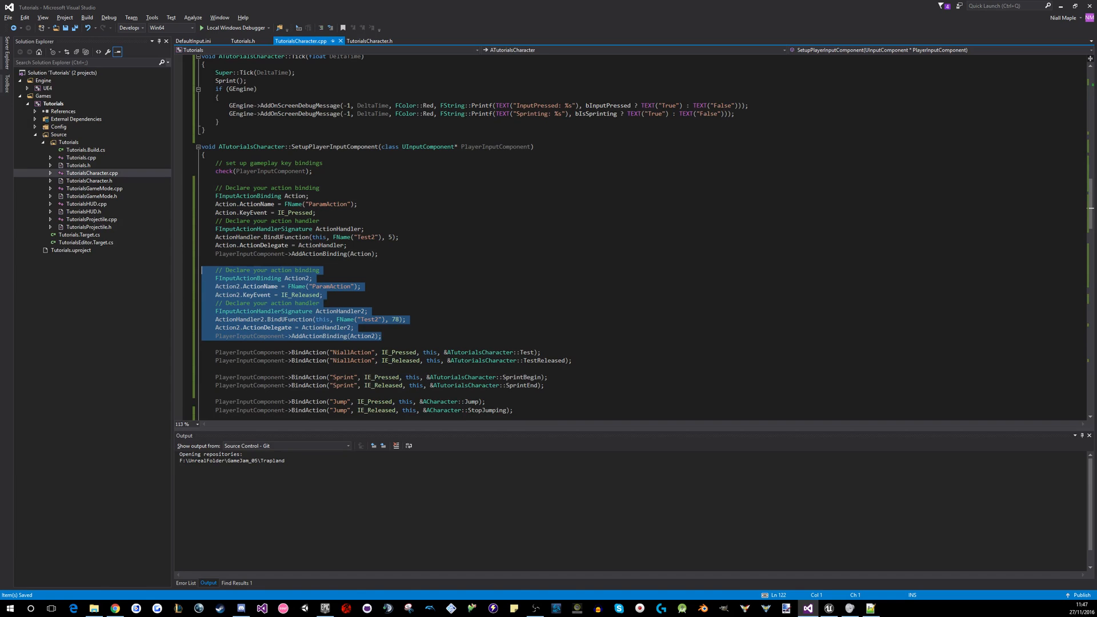
scroll("down", 3)
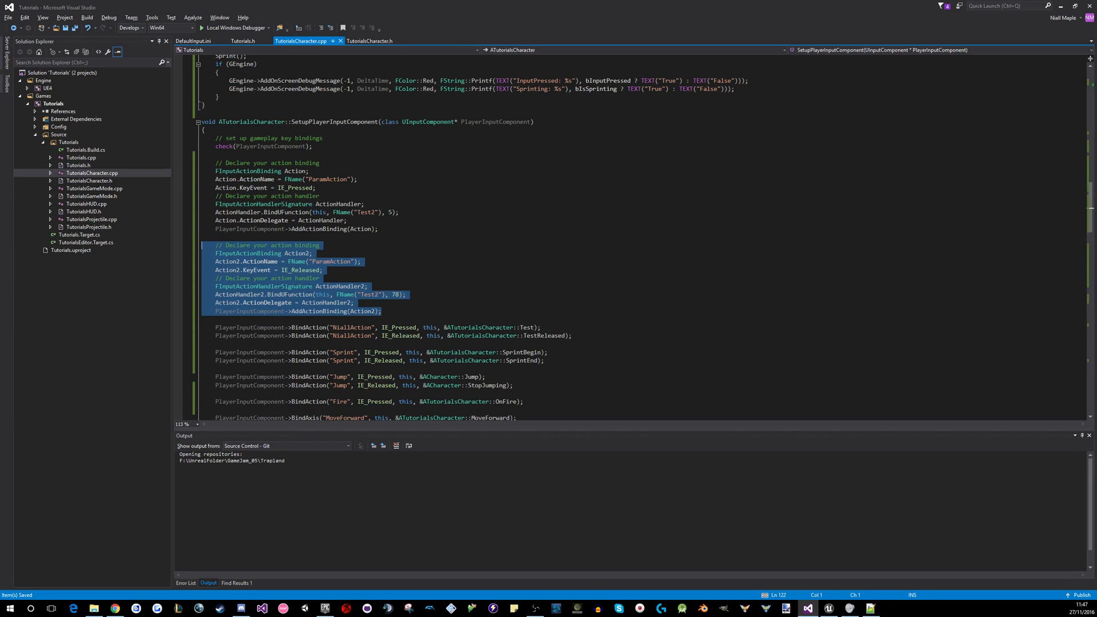